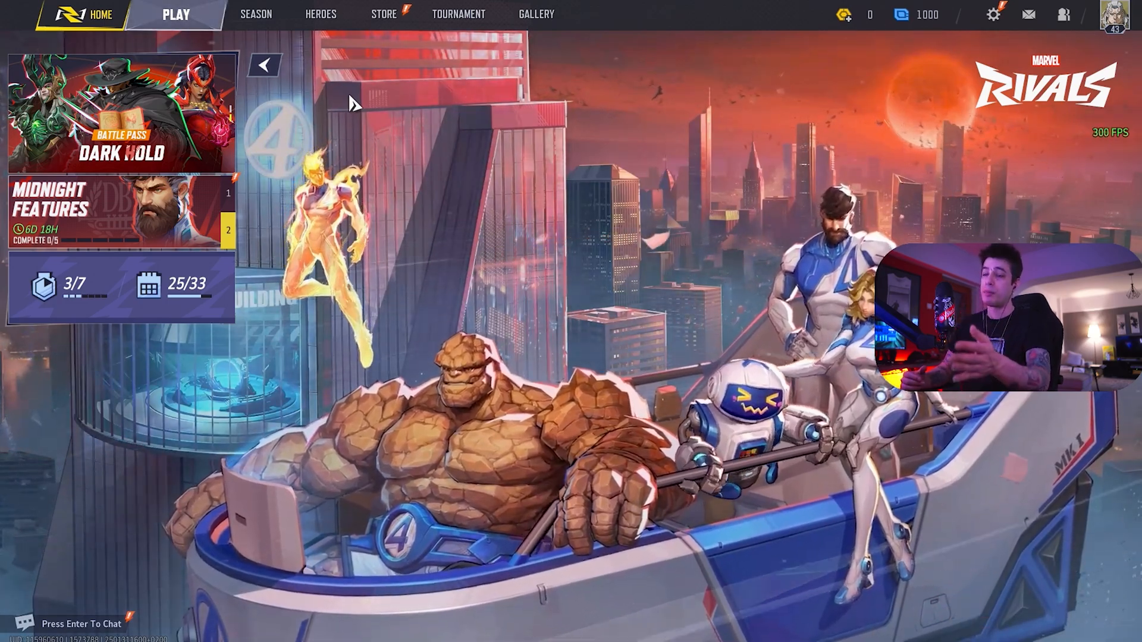
Step: Leave the lobby and bring up the game settings on the Display page
{"action": "left_click", "coordinate": [993, 14]}
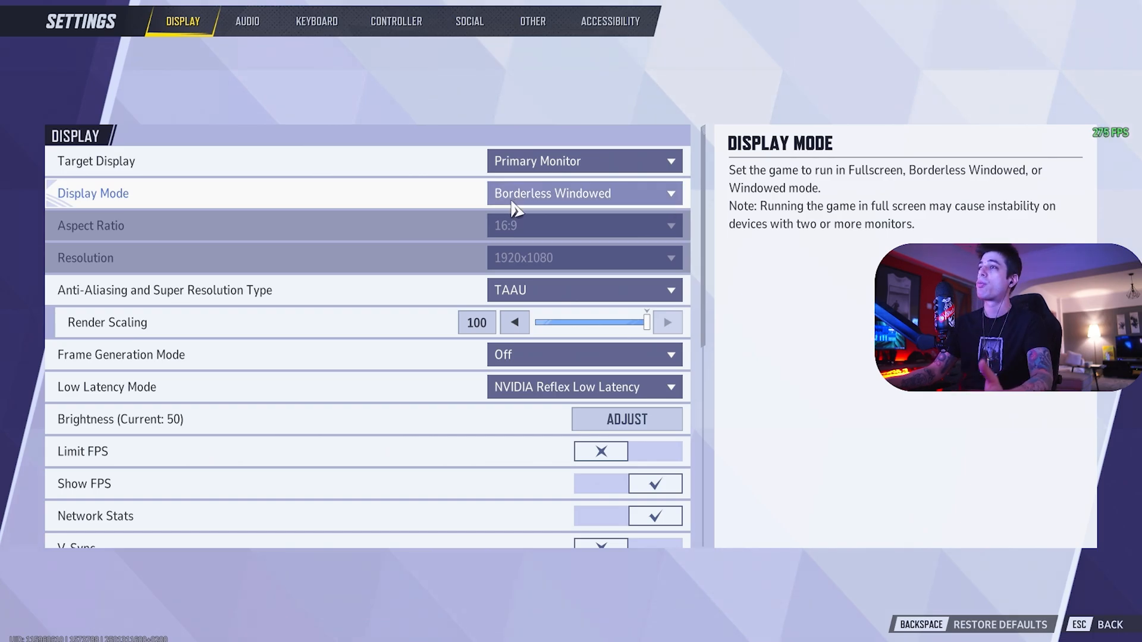
{"action": "left_click", "coordinate": [584, 192]}
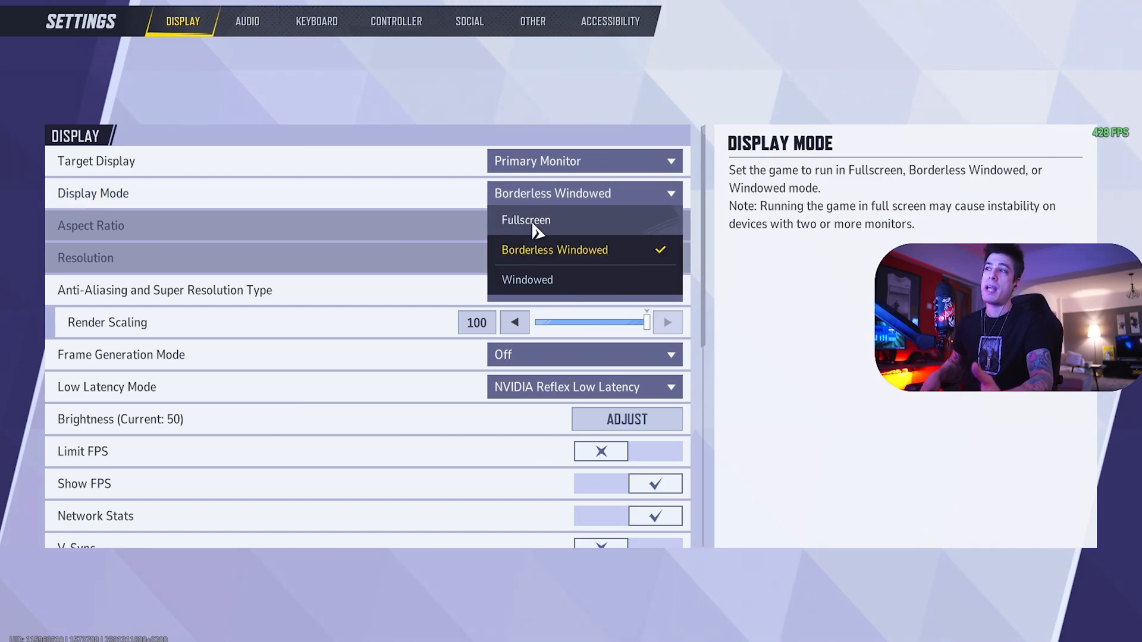
{"action": "left_click", "coordinate": [554, 249]}
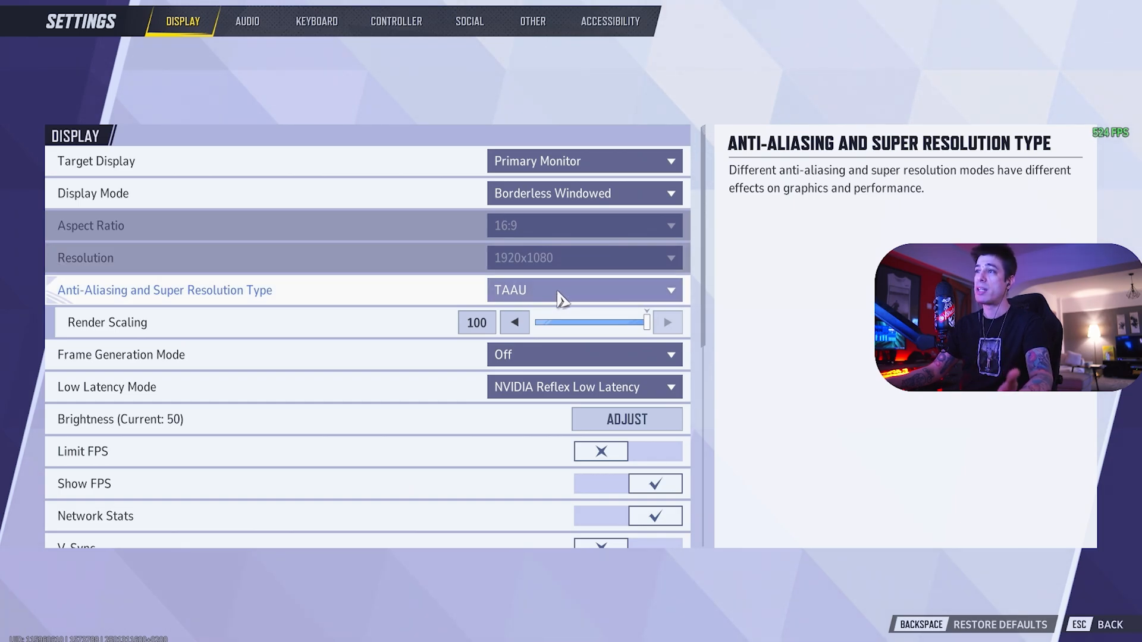
{"action": "left_click", "coordinate": [584, 291]}
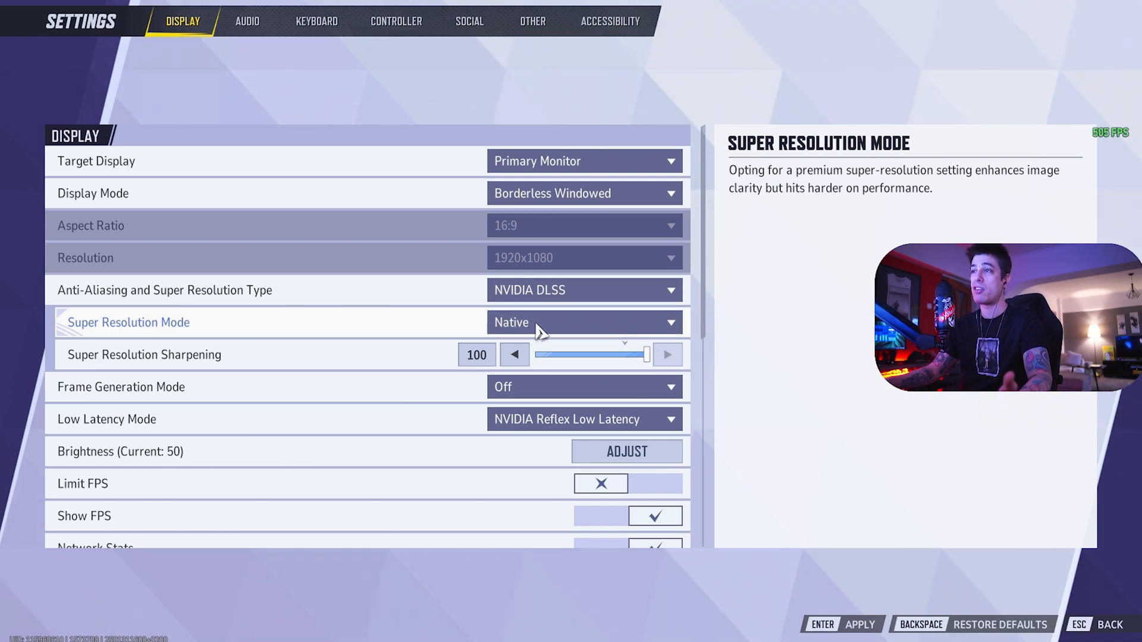
{"action": "left_click", "coordinate": [584, 322]}
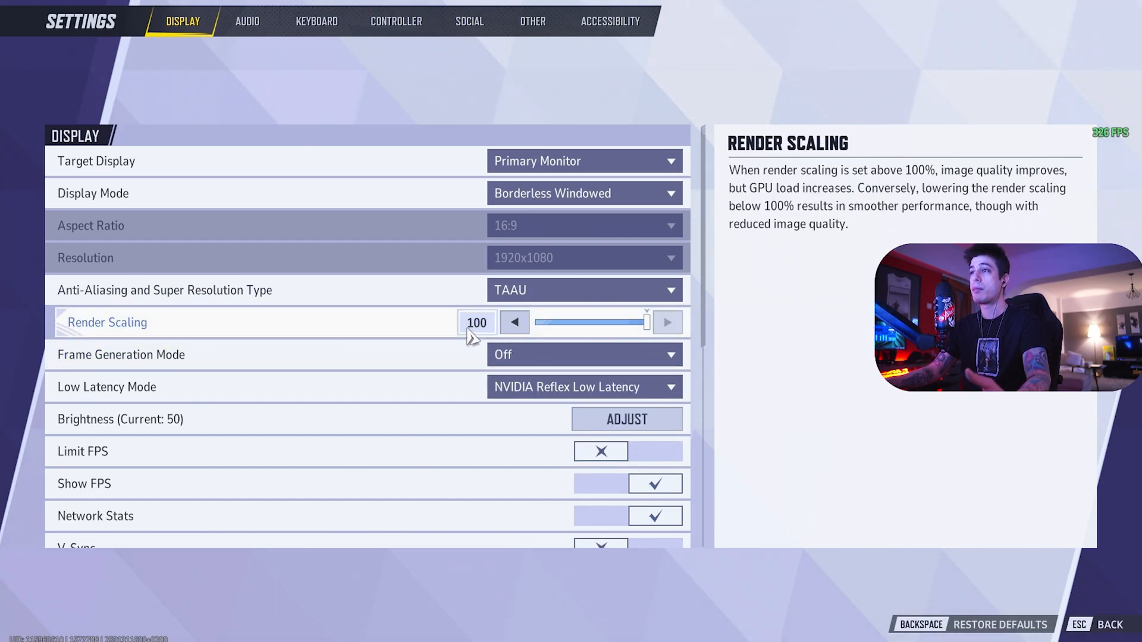
{"action": "left_click", "coordinate": [585, 289]}
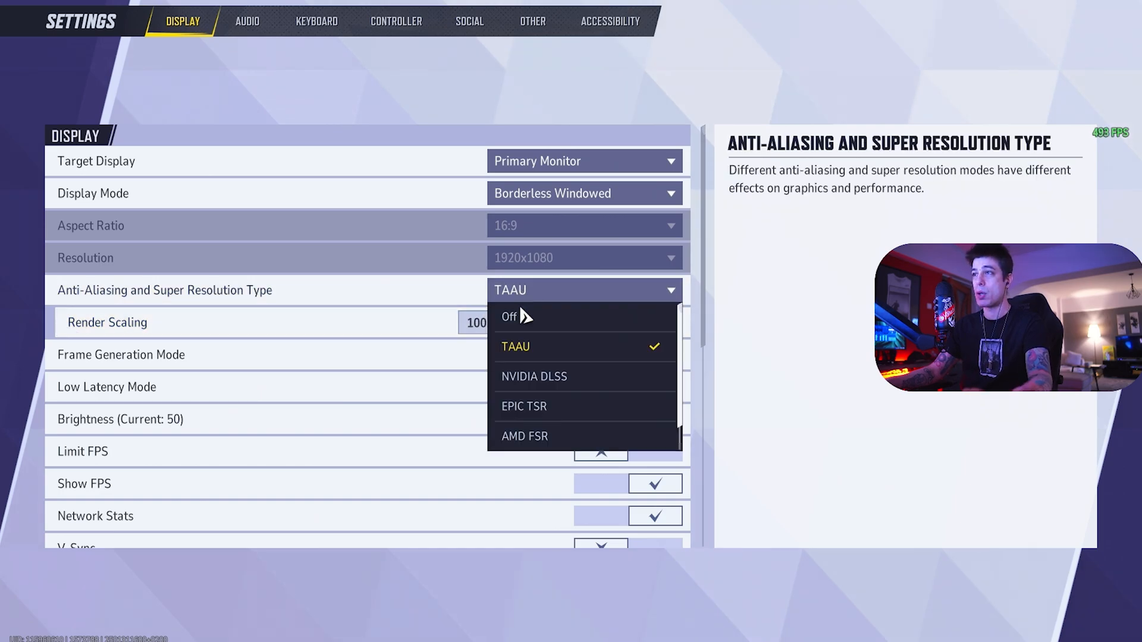
{"action": "left_click", "coordinate": [533, 375]}
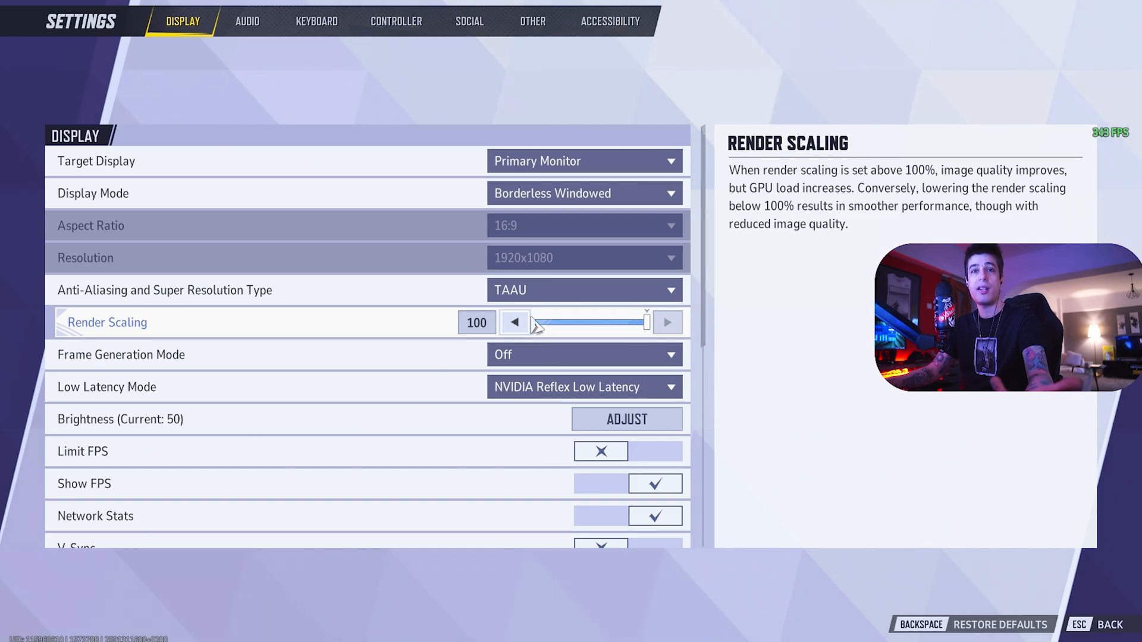
{"action": "mouse_move", "coordinate": [530, 398]}
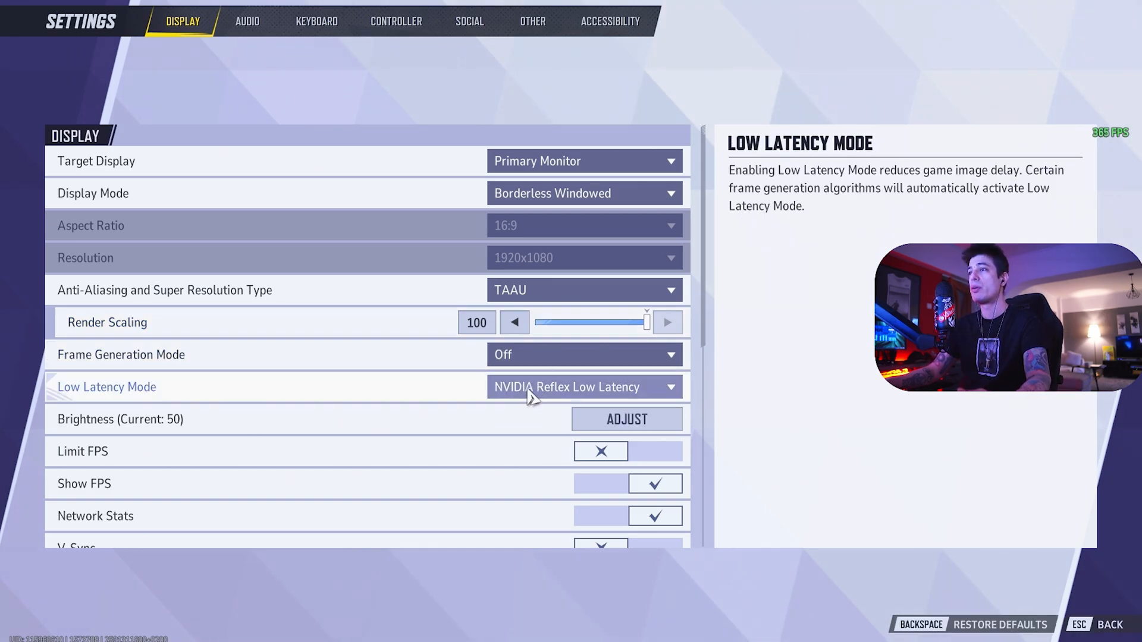
{"action": "left_click", "coordinate": [584, 387]}
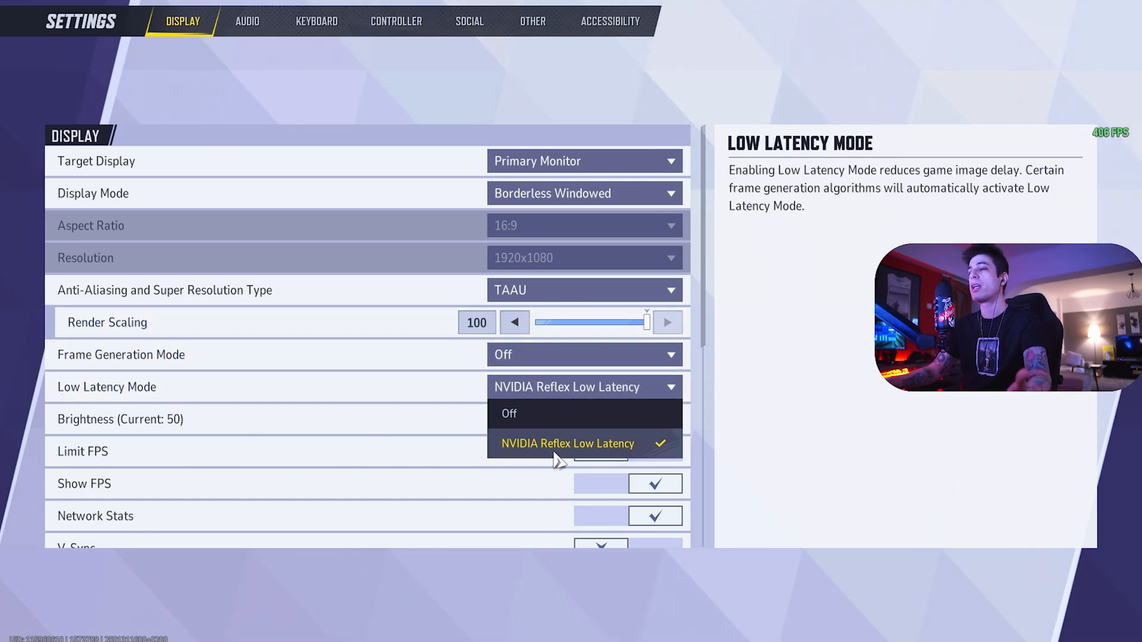
{"action": "mouse_move", "coordinate": [551, 414]}
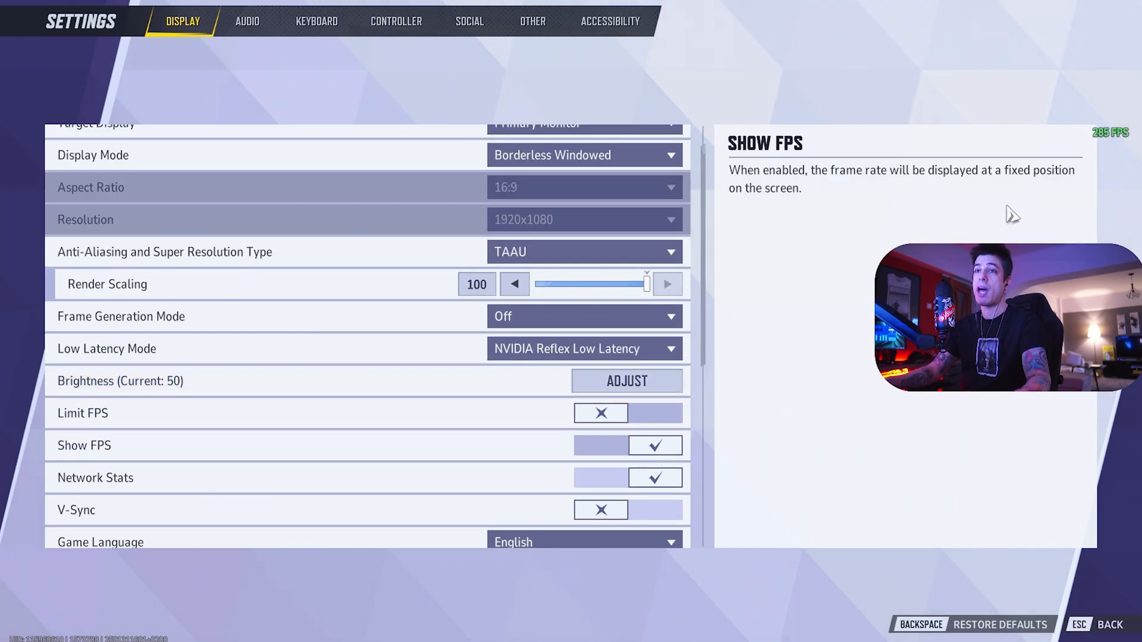
{"action": "mouse_move", "coordinate": [633, 480]}
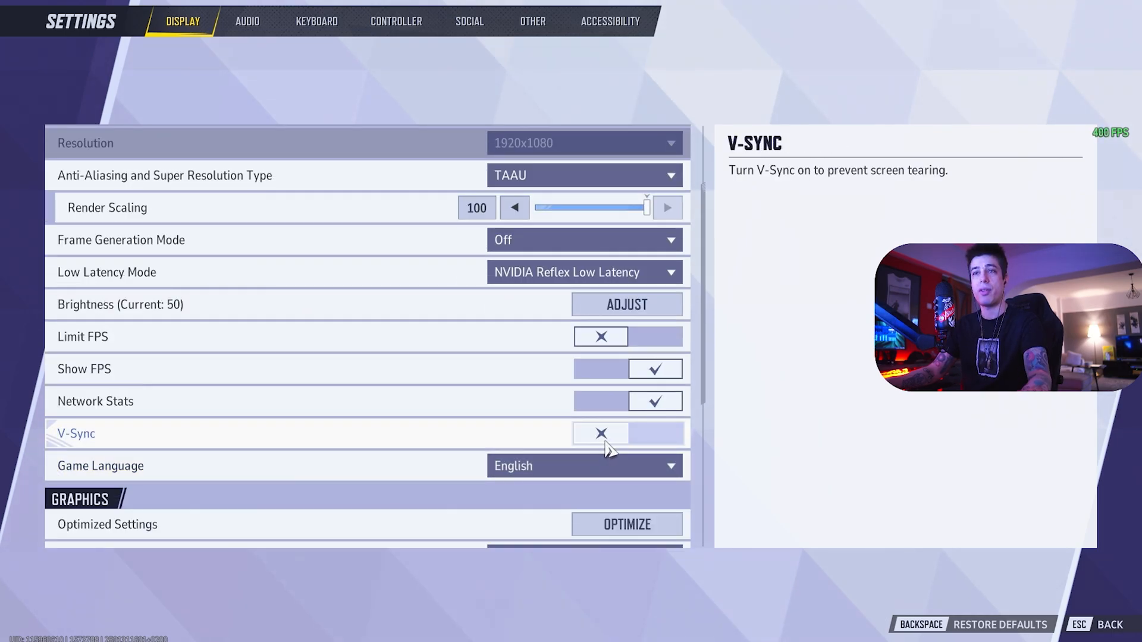
{"action": "scroll", "scroll_direction": "down", "scroll_amount": 3}
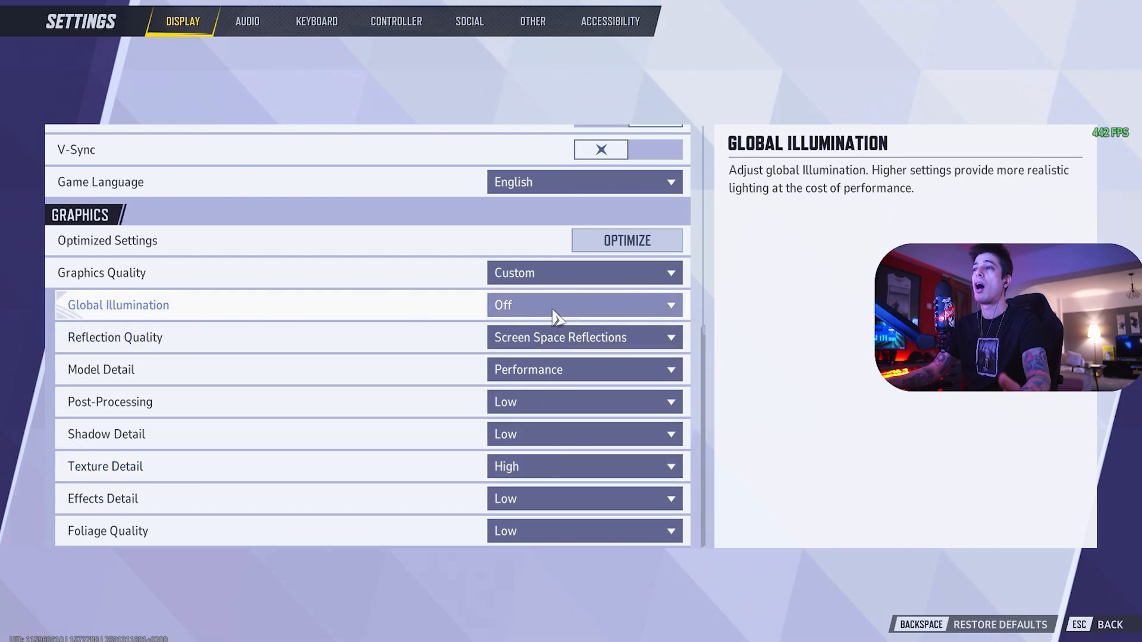
{"action": "left_click", "coordinate": [584, 370]}
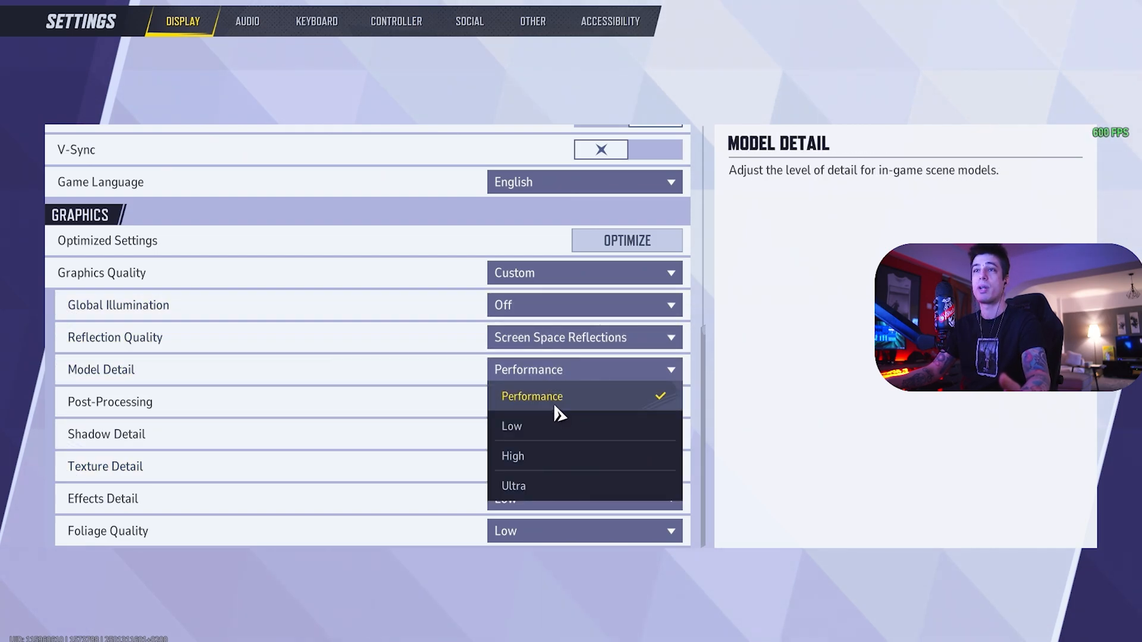
{"action": "left_click", "coordinate": [532, 397]}
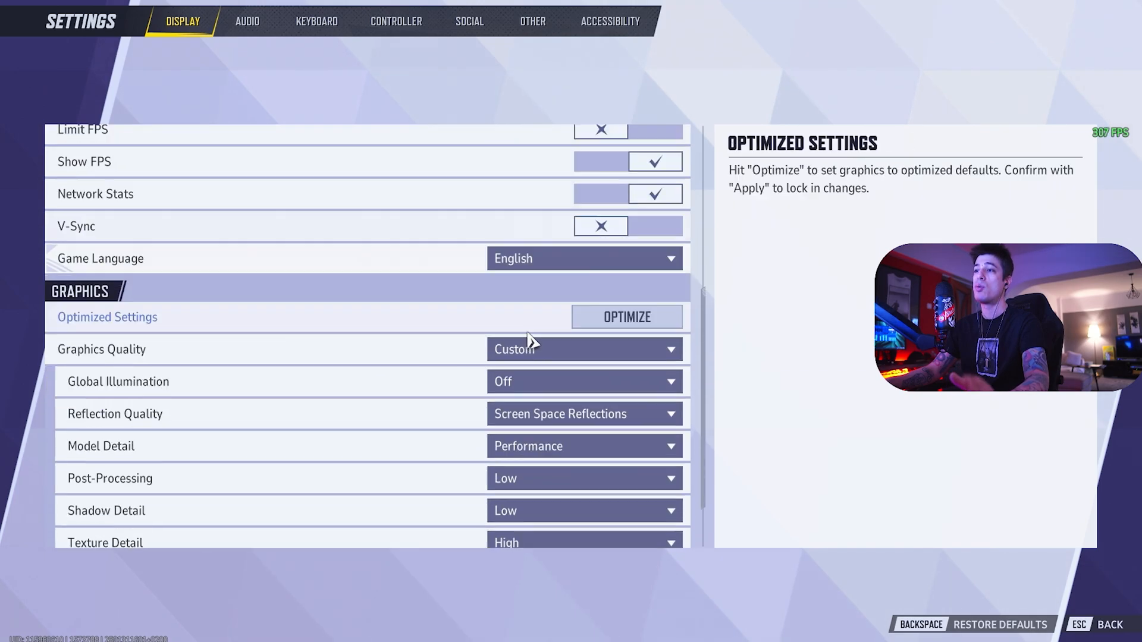
{"action": "scroll", "scroll_direction": "down", "scroll_amount": 3}
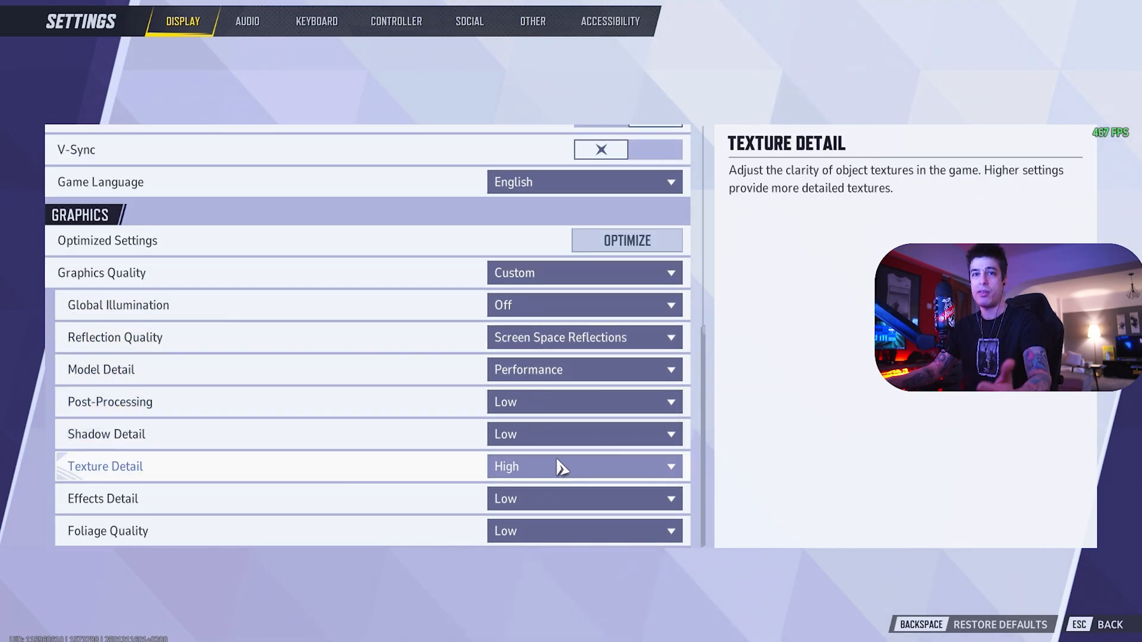
{"action": "left_click", "coordinate": [584, 466]}
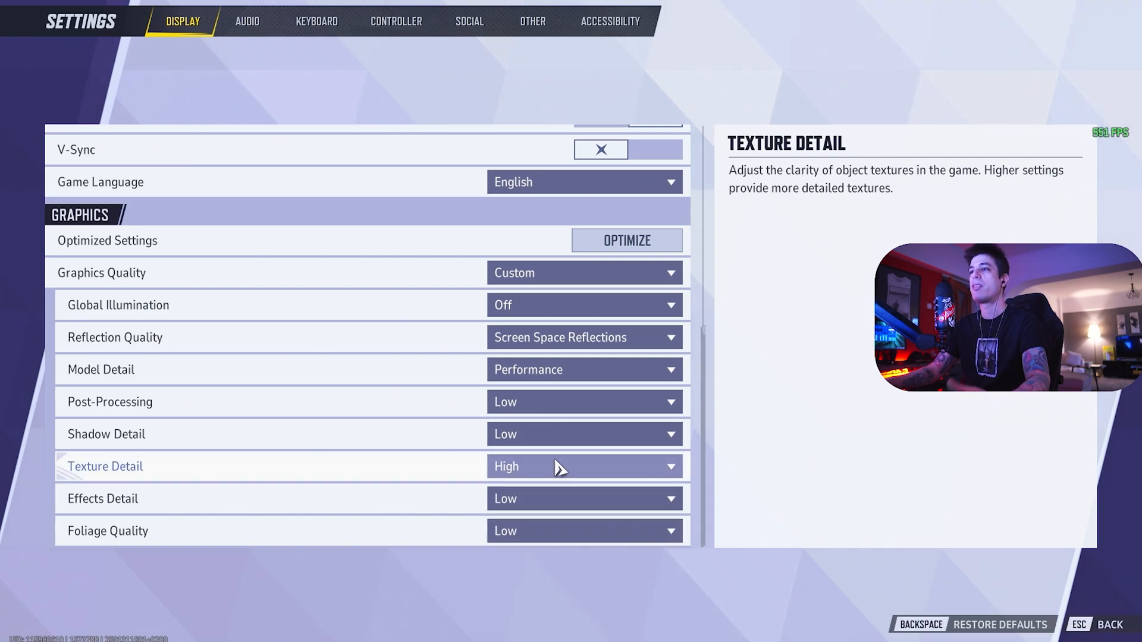
{"action": "mouse_move", "coordinate": [541, 449]}
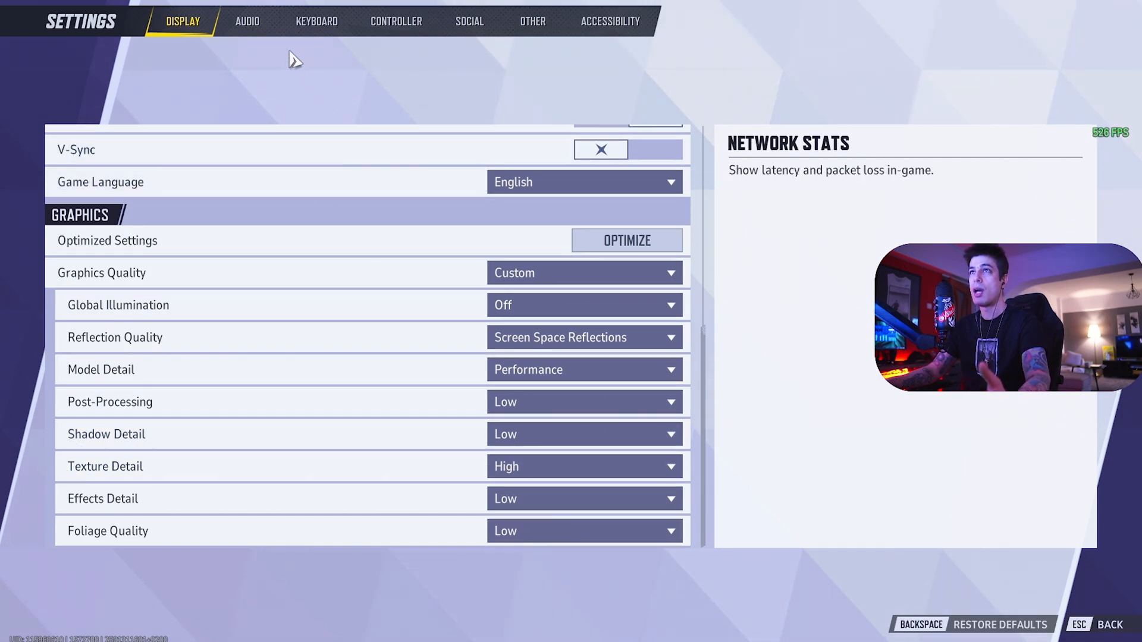
Step: Show the Audio settings and review volume, playback, voice chat and voiceover options
{"action": "left_click", "coordinate": [245, 22]}
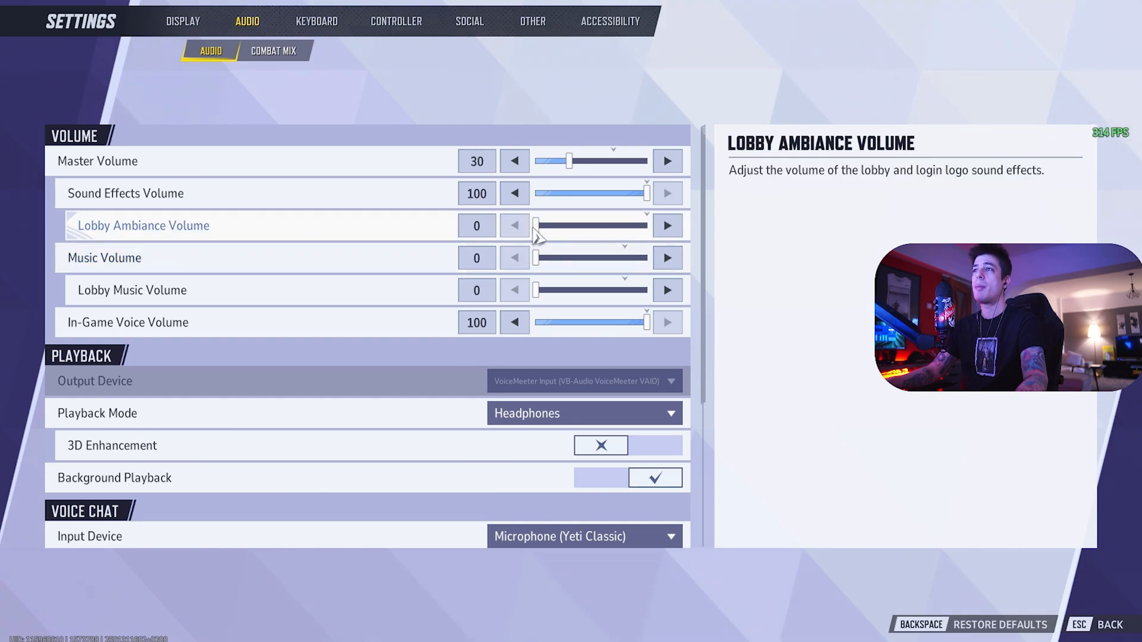
{"action": "mouse_move", "coordinate": [531, 271]}
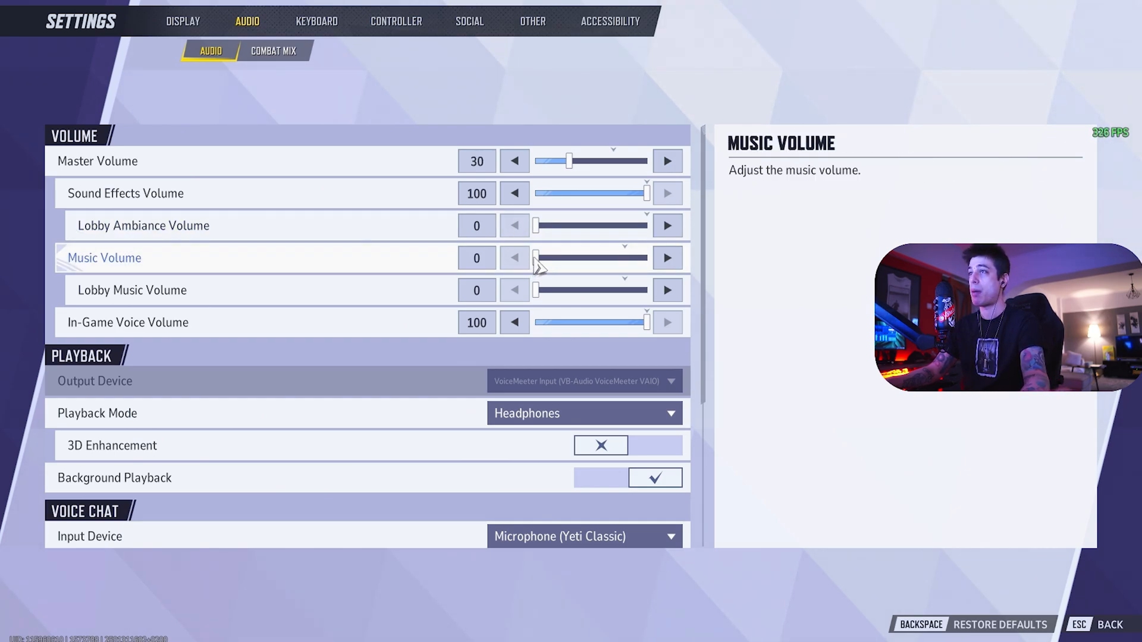
{"action": "mouse_move", "coordinate": [542, 304]}
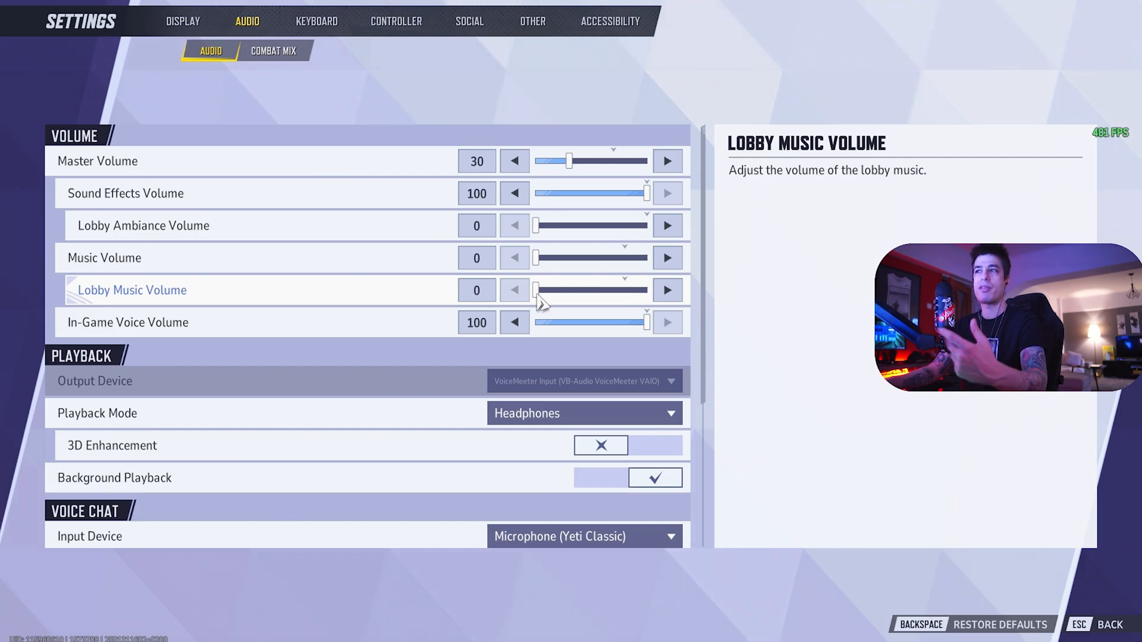
{"action": "mouse_move", "coordinate": [368, 323]}
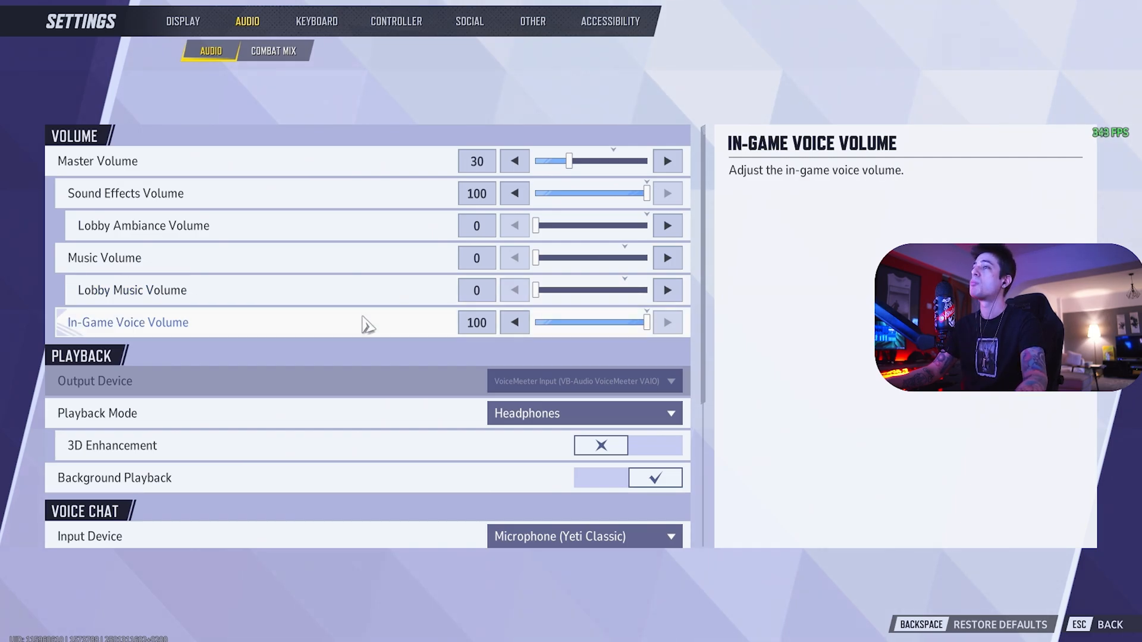
{"action": "scroll", "scroll_direction": "down", "scroll_amount": 3}
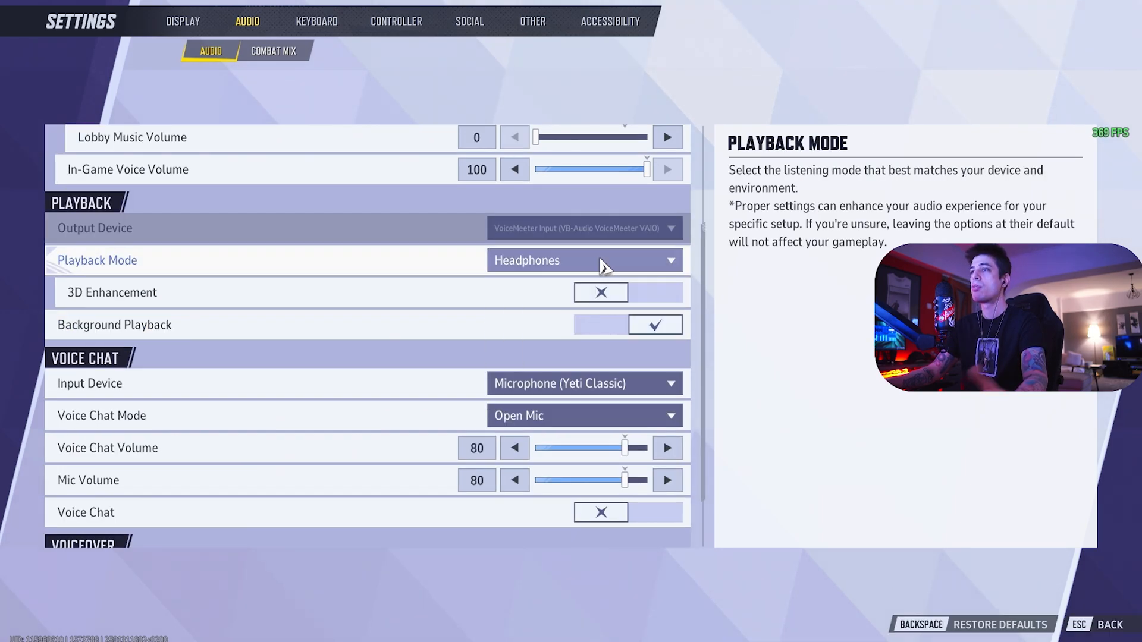
{"action": "mouse_move", "coordinate": [628, 335]}
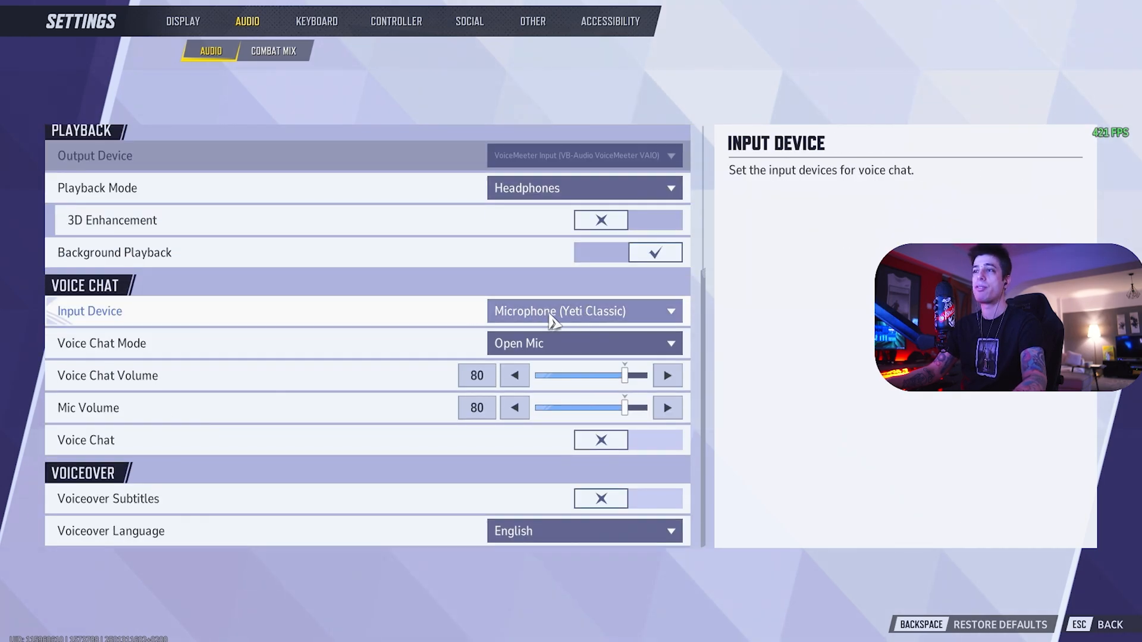
{"action": "mouse_move", "coordinate": [566, 356]}
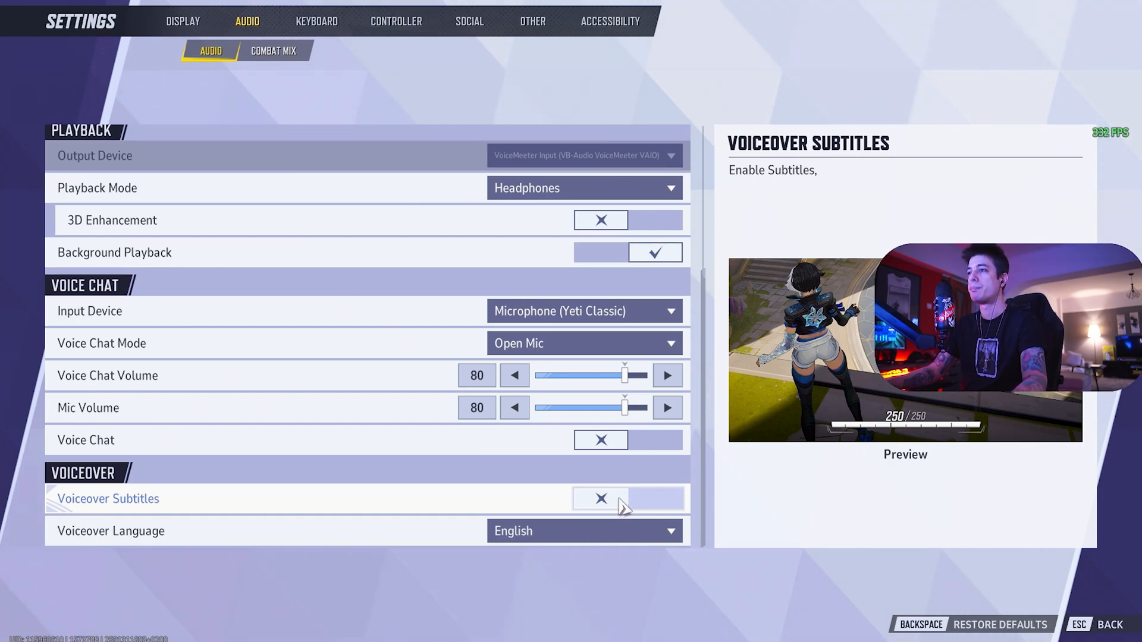
Step: Check the master audio volumes, then return to Combat Mix with hit, healing and damage at 3
{"action": "left_click", "coordinate": [274, 50]}
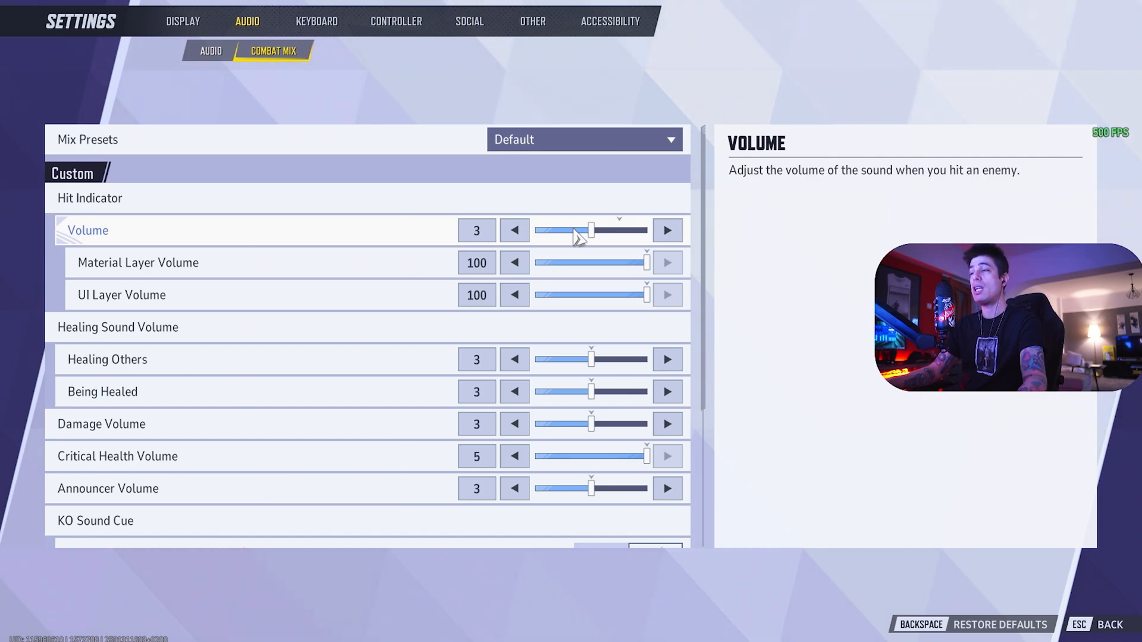
{"action": "mouse_move", "coordinate": [575, 283]}
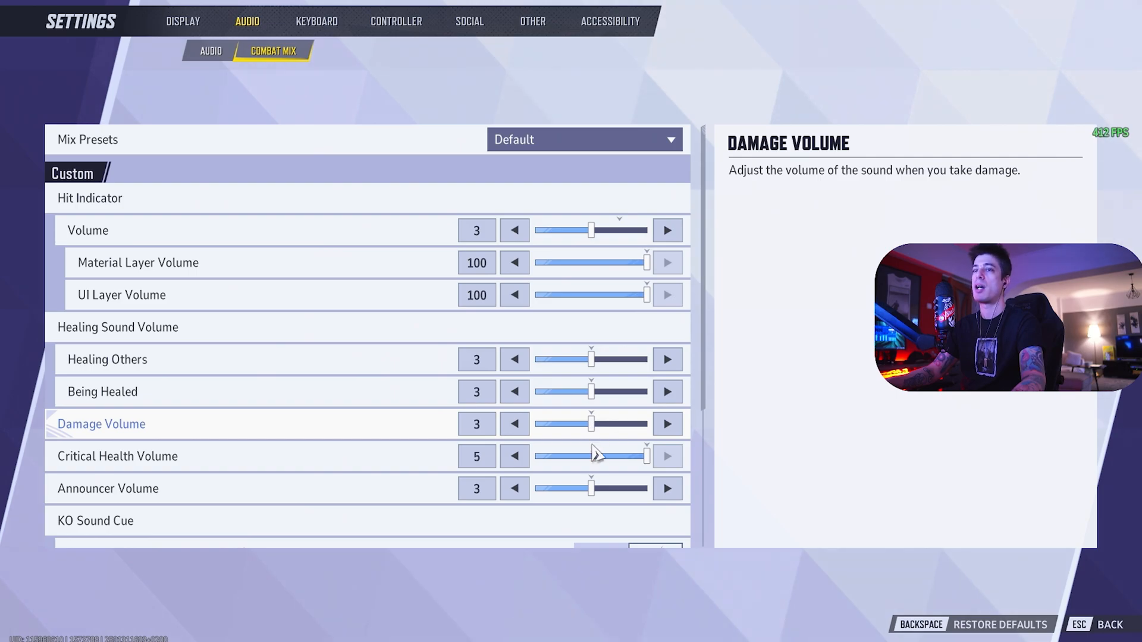
{"action": "left_click_drag", "start_coordinate": [590, 488], "coordinate": [564, 488]}
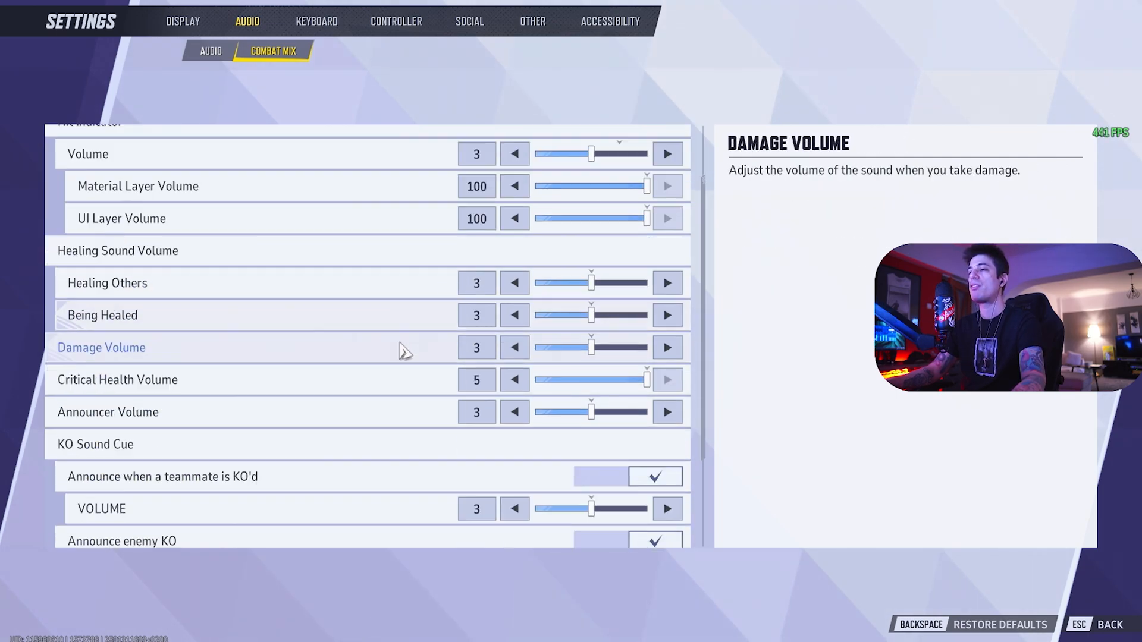
{"action": "scroll", "scroll_direction": "up", "scroll_amount": 3}
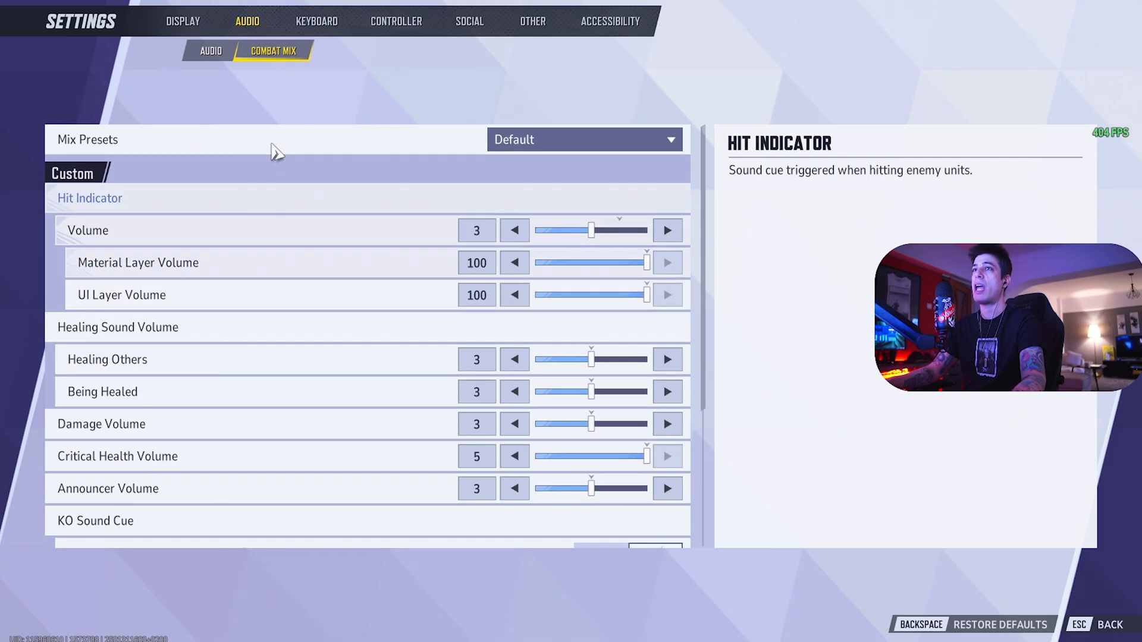
{"action": "left_click", "coordinate": [210, 50]}
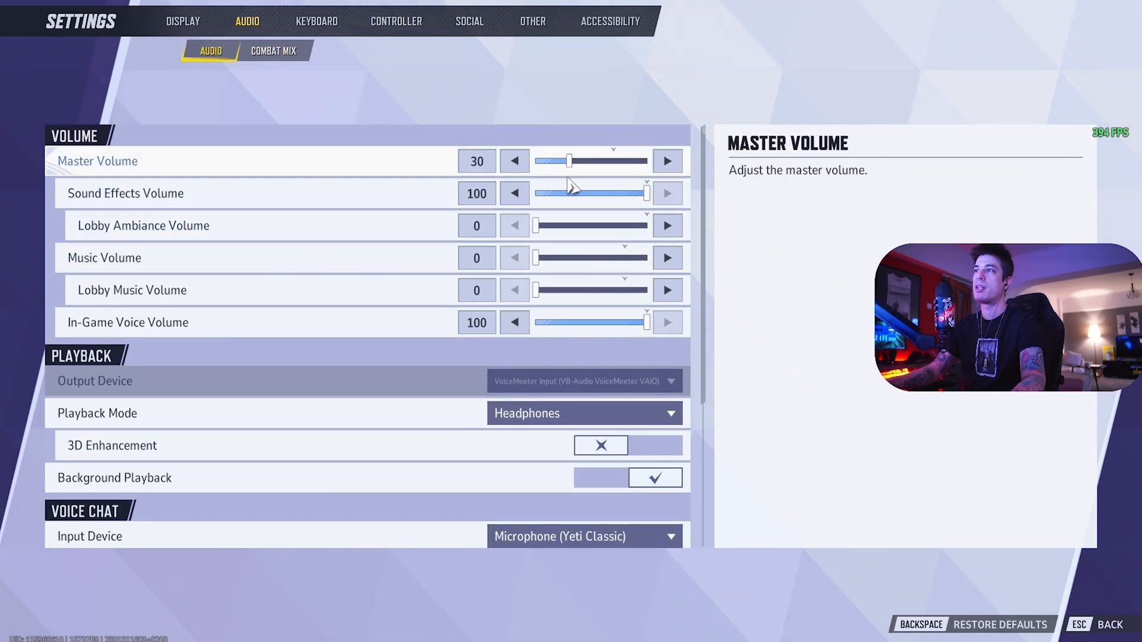
{"action": "left_click", "coordinate": [274, 50]}
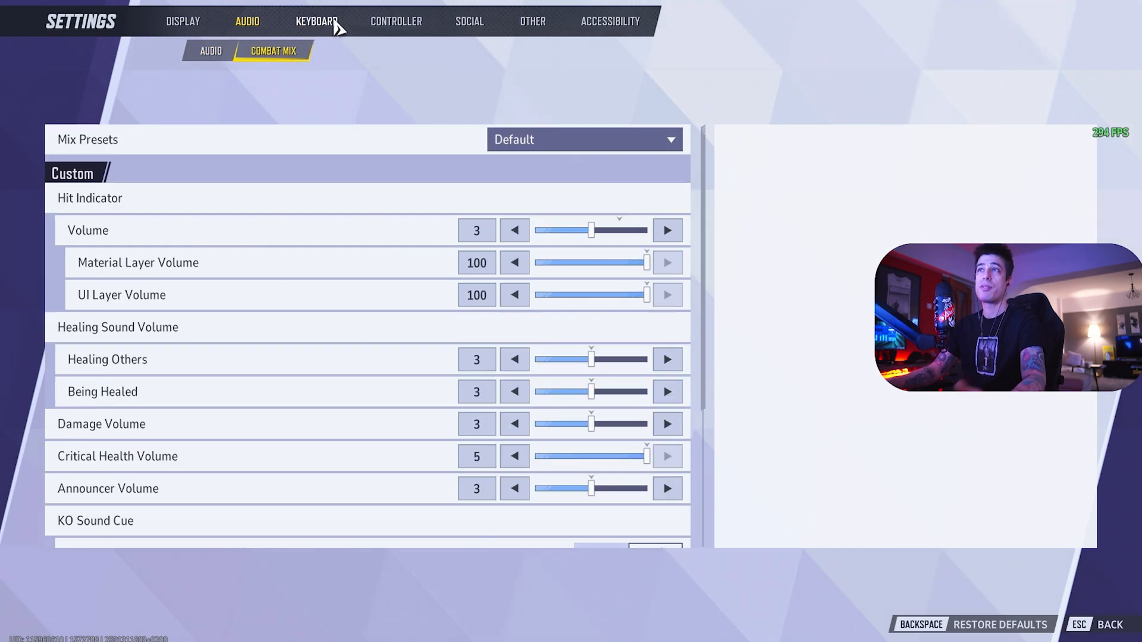
Step: Show the Keyboard combat settings and expand the advanced options for the Dot reticle
{"action": "left_click", "coordinate": [314, 20]}
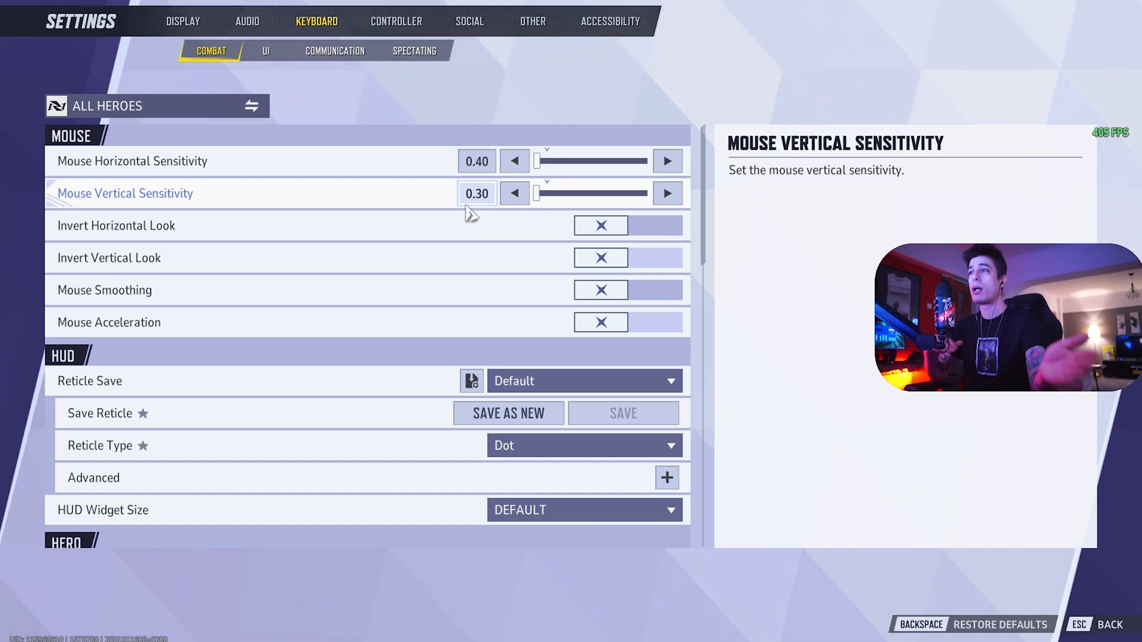
{"action": "mouse_move", "coordinate": [478, 208]}
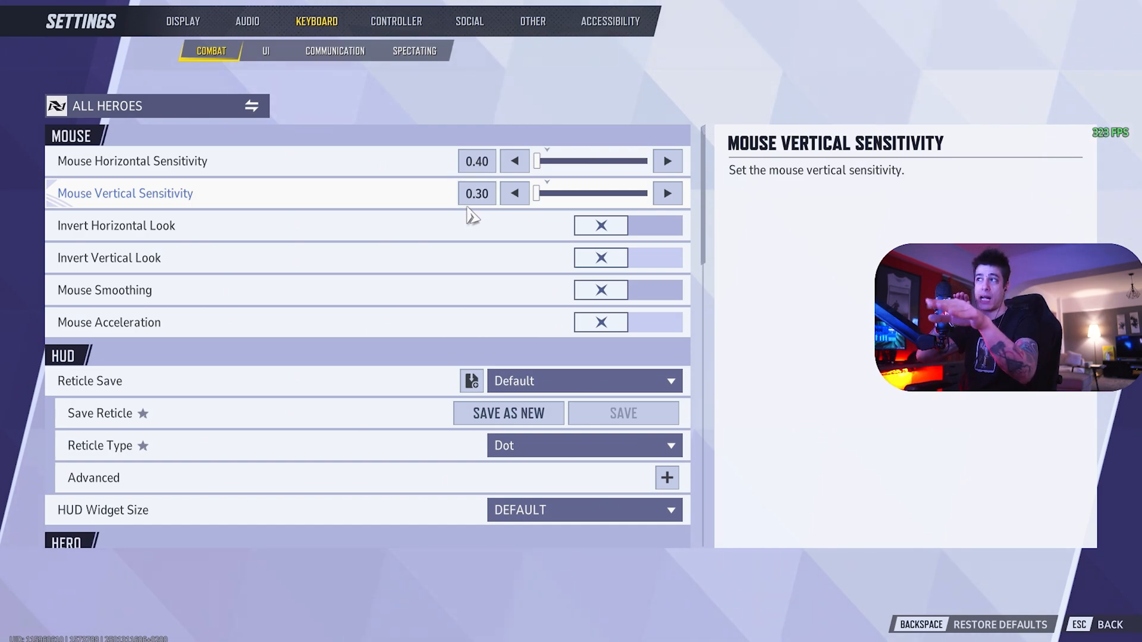
{"action": "mouse_move", "coordinate": [445, 237]}
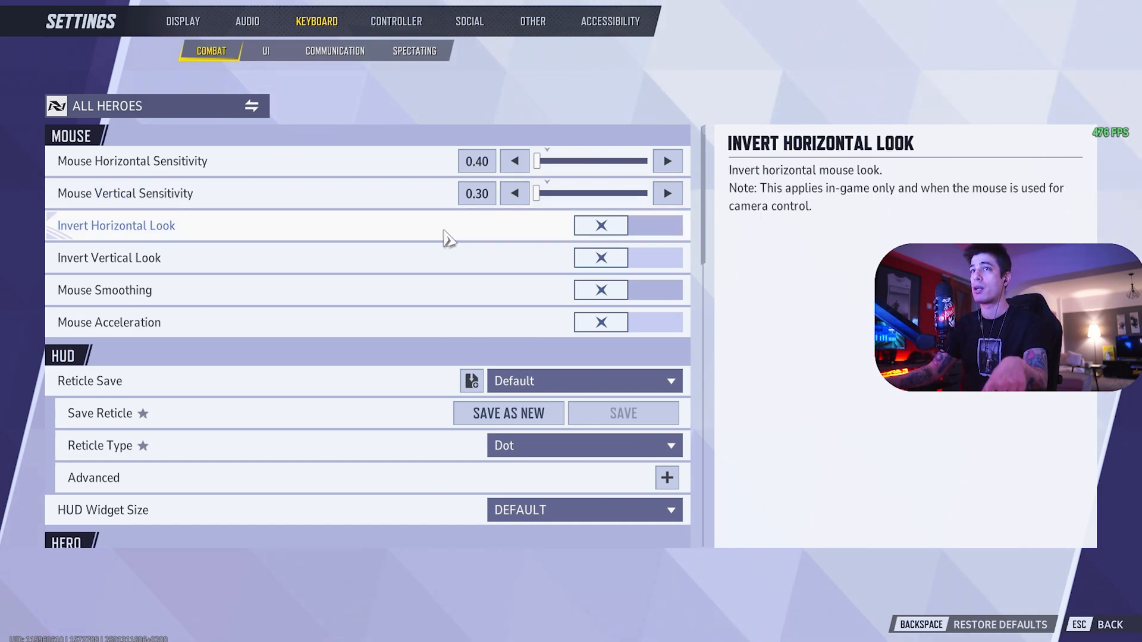
{"action": "mouse_move", "coordinate": [599, 256]}
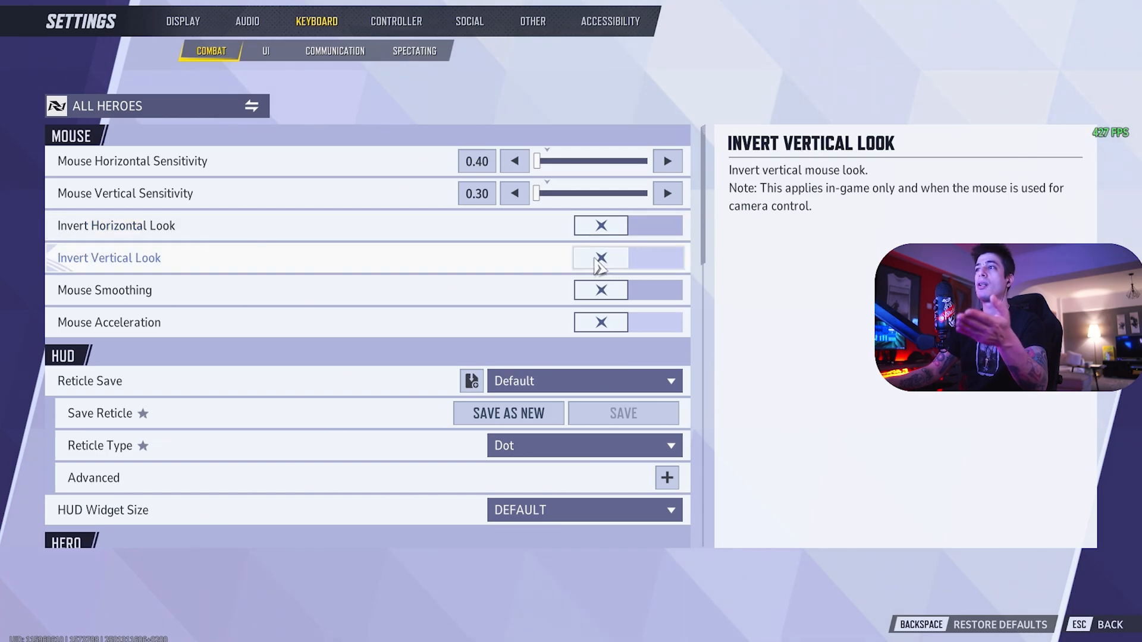
{"action": "mouse_move", "coordinate": [611, 328]}
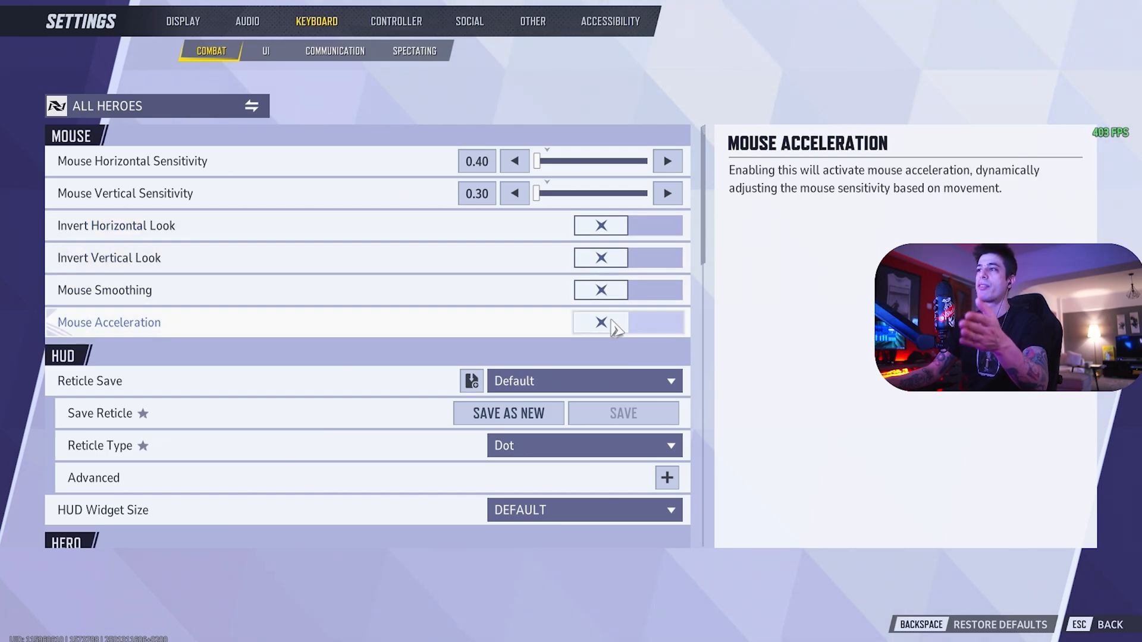
{"action": "left_click", "coordinate": [666, 477]}
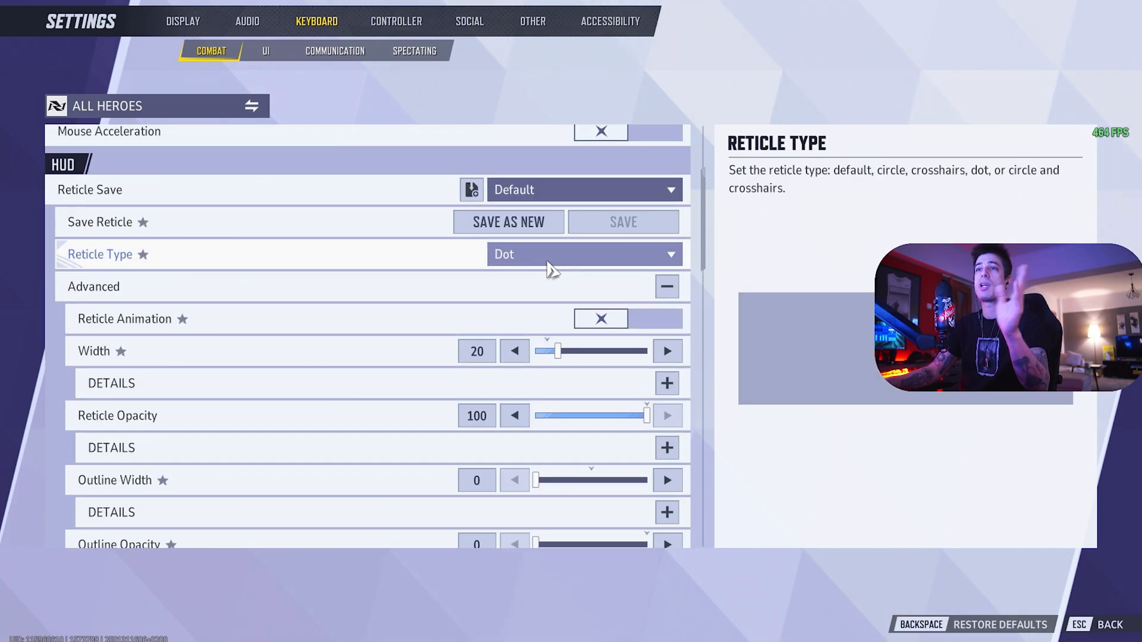
{"action": "mouse_move", "coordinate": [574, 263]}
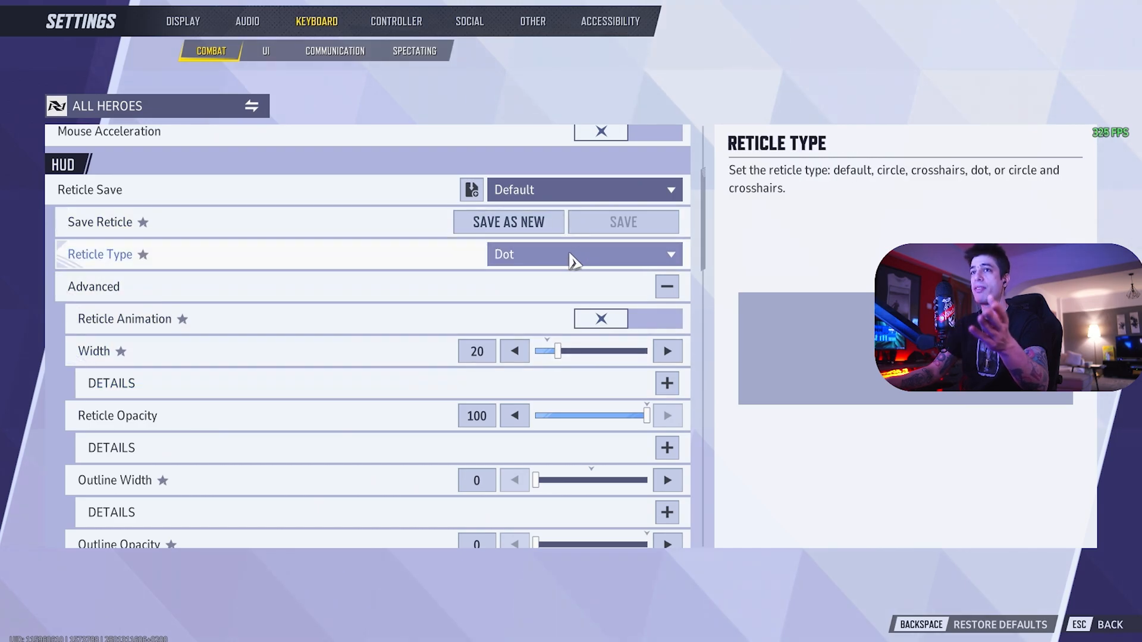
{"action": "scroll", "scroll_direction": "down", "scroll_amount": 3}
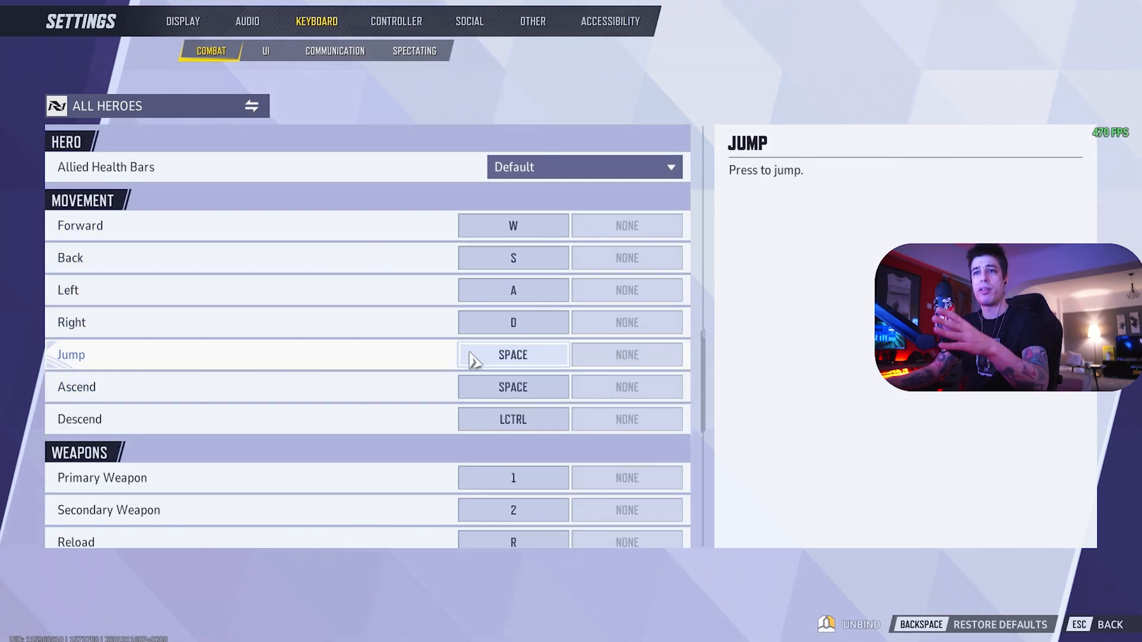
Step: Review the combat bindings for movement, weapons and abilities, then switch to the UI bindings
{"action": "scroll", "scroll_direction": "down", "scroll_amount": 3}
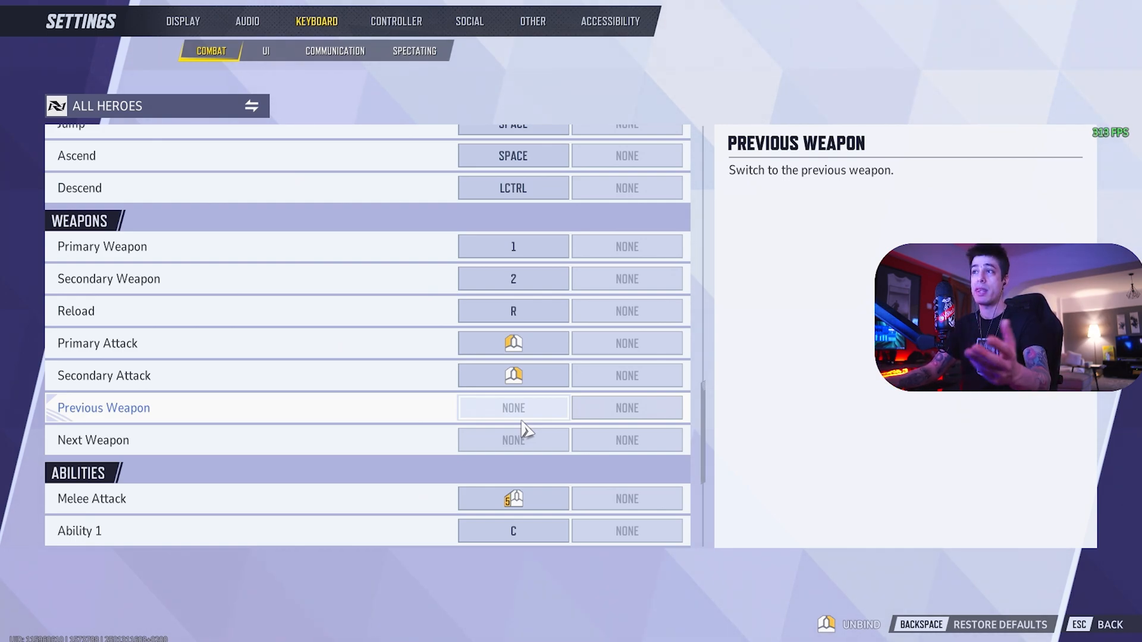
{"action": "mouse_move", "coordinate": [343, 311]}
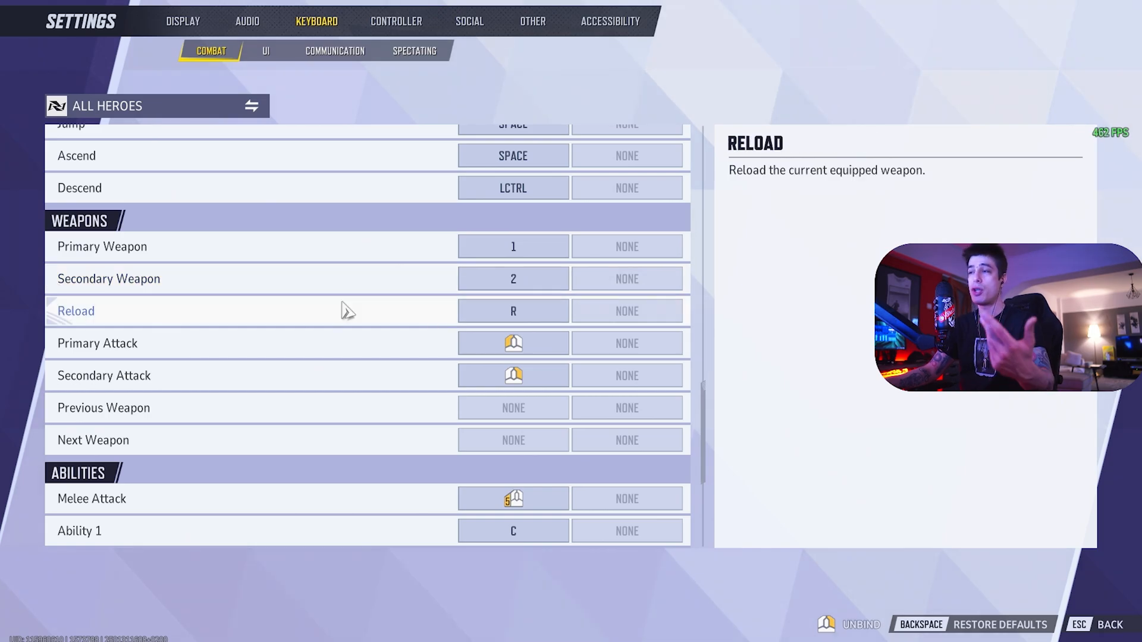
{"action": "mouse_move", "coordinate": [331, 302]}
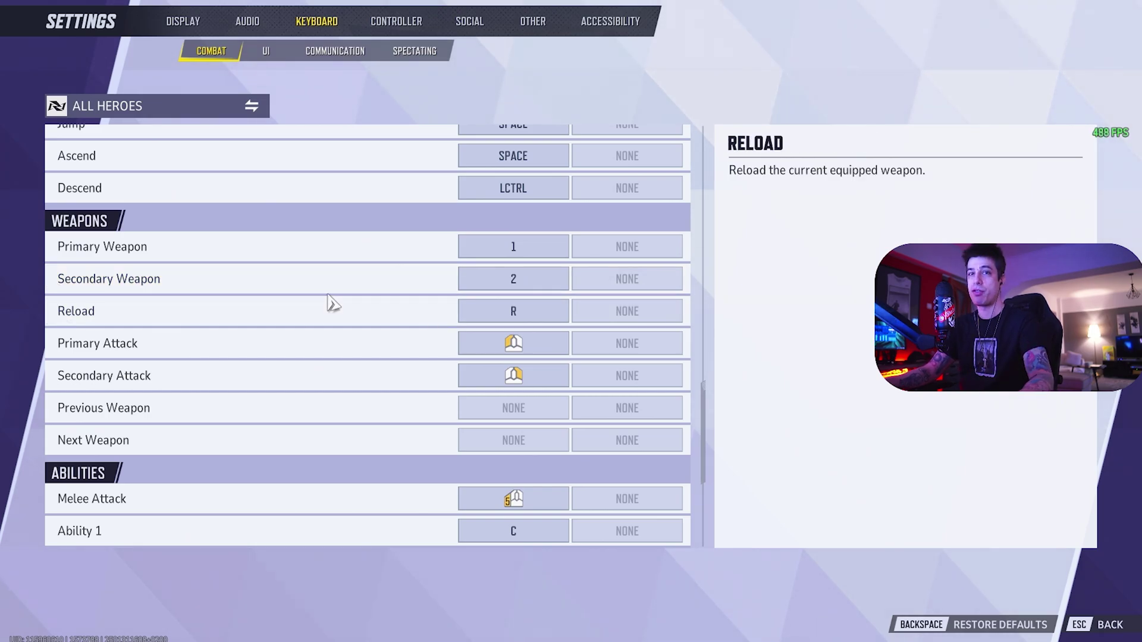
{"action": "scroll", "scroll_direction": "down", "scroll_amount": 3}
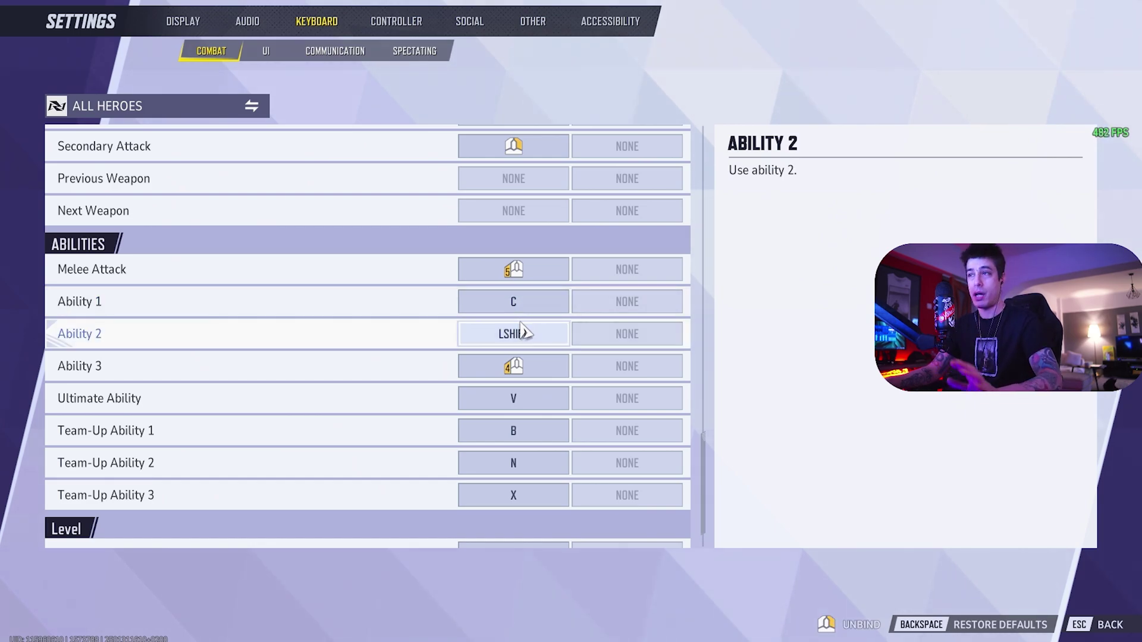
{"action": "left_click", "coordinate": [512, 367]}
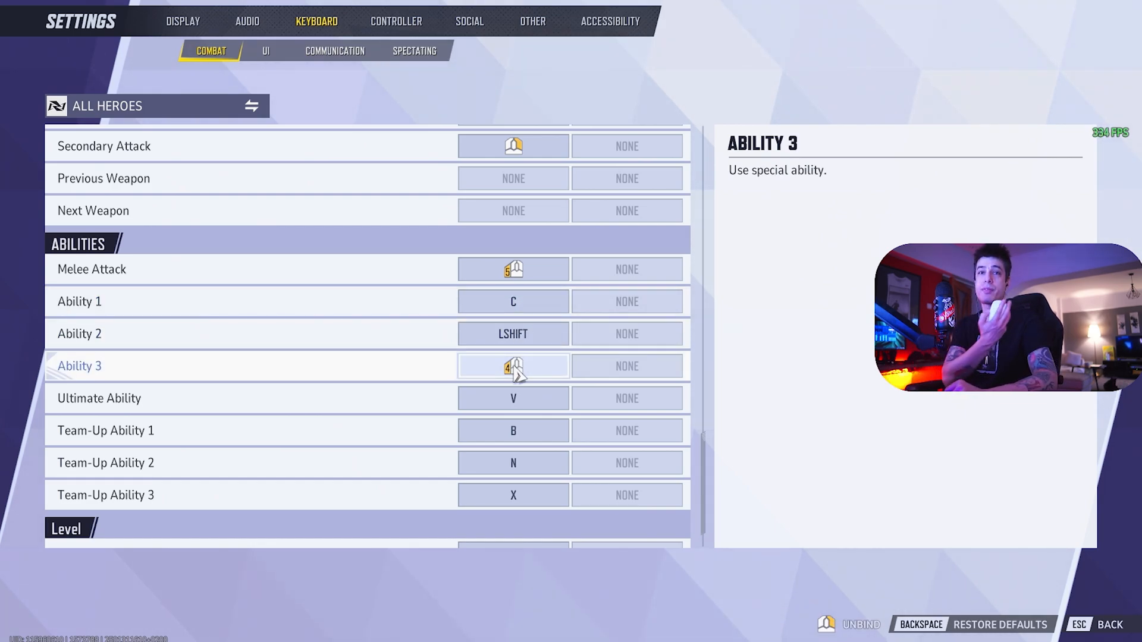
{"action": "mouse_move", "coordinate": [530, 406]}
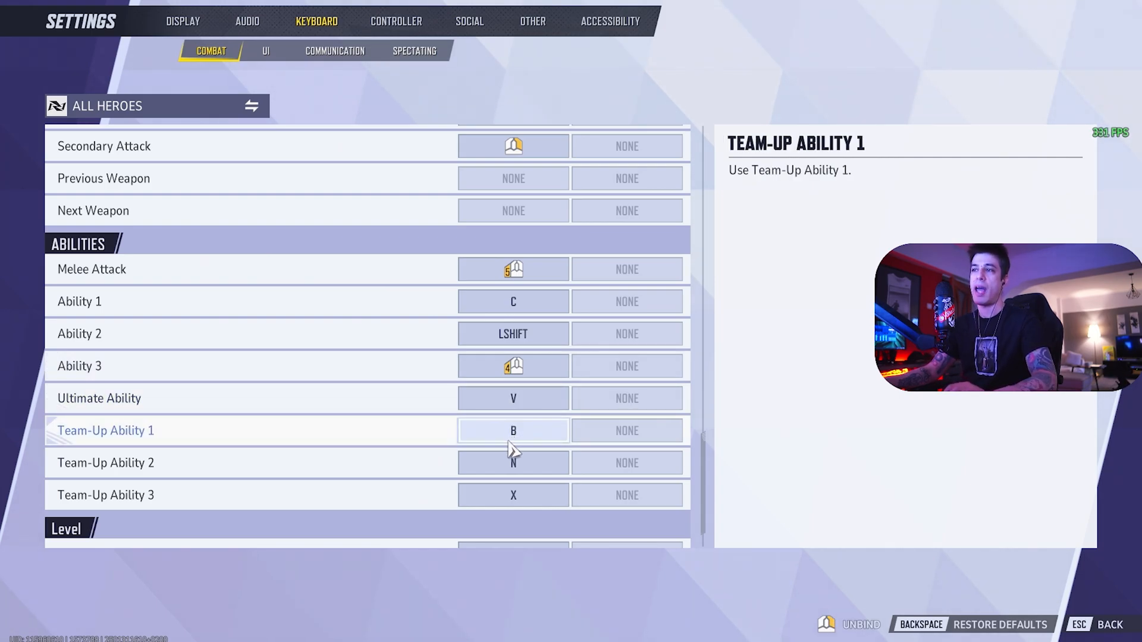
{"action": "scroll", "scroll_direction": "down", "scroll_amount": 3}
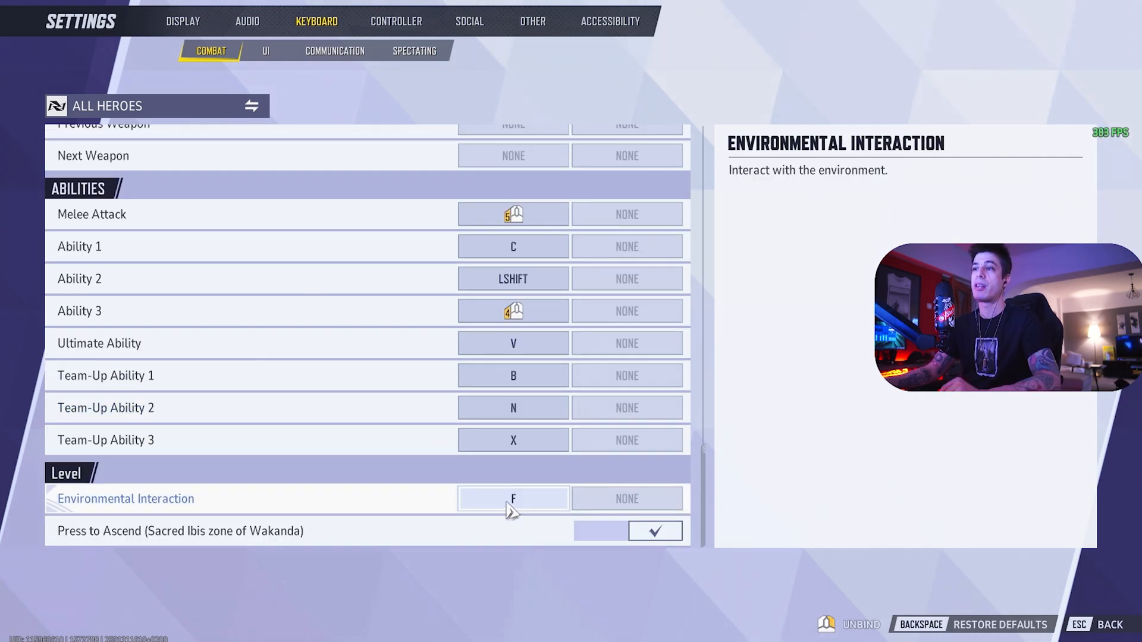
{"action": "left_click", "coordinate": [265, 50]}
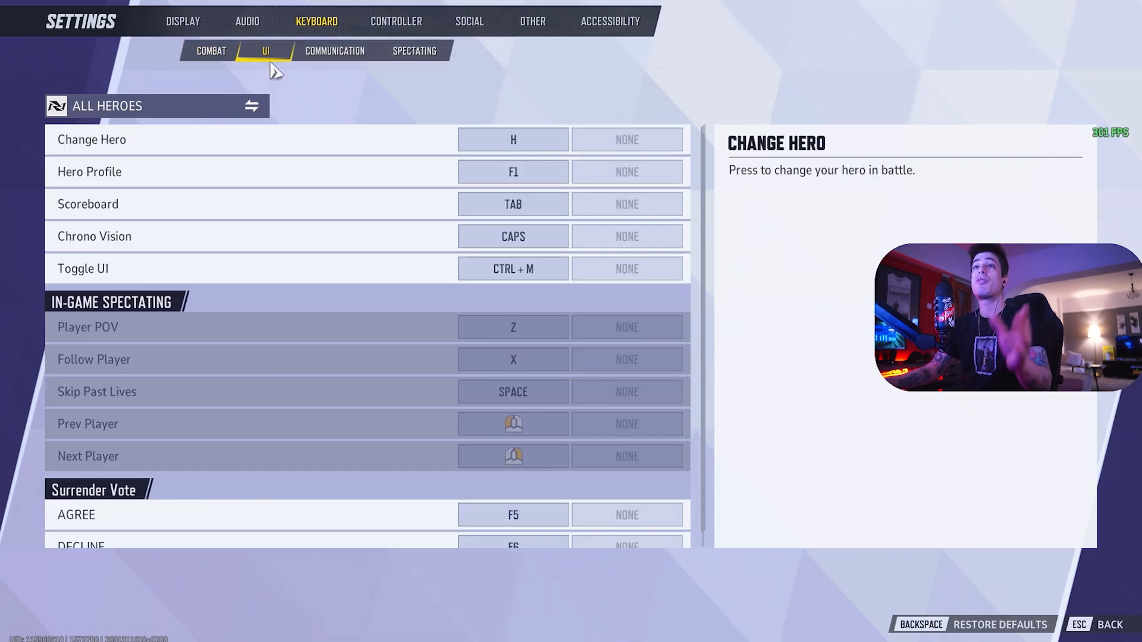
Step: On Communication keep the ping wheel at Eight Sections, then move to the Controller settings
{"action": "left_click", "coordinate": [514, 236]}
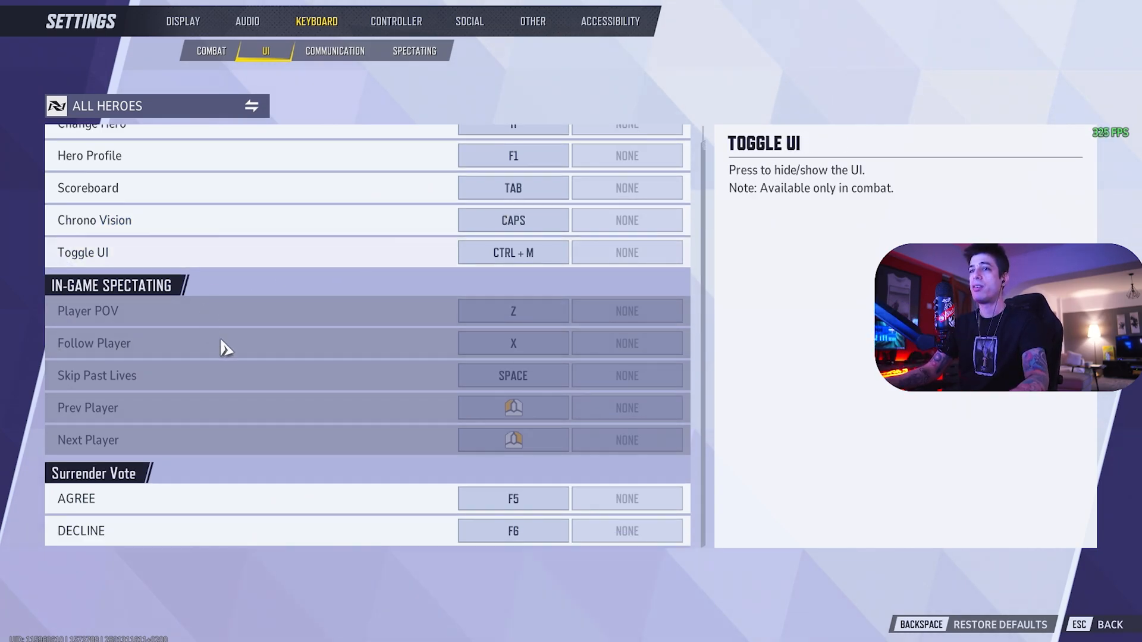
{"action": "left_click", "coordinate": [335, 50]}
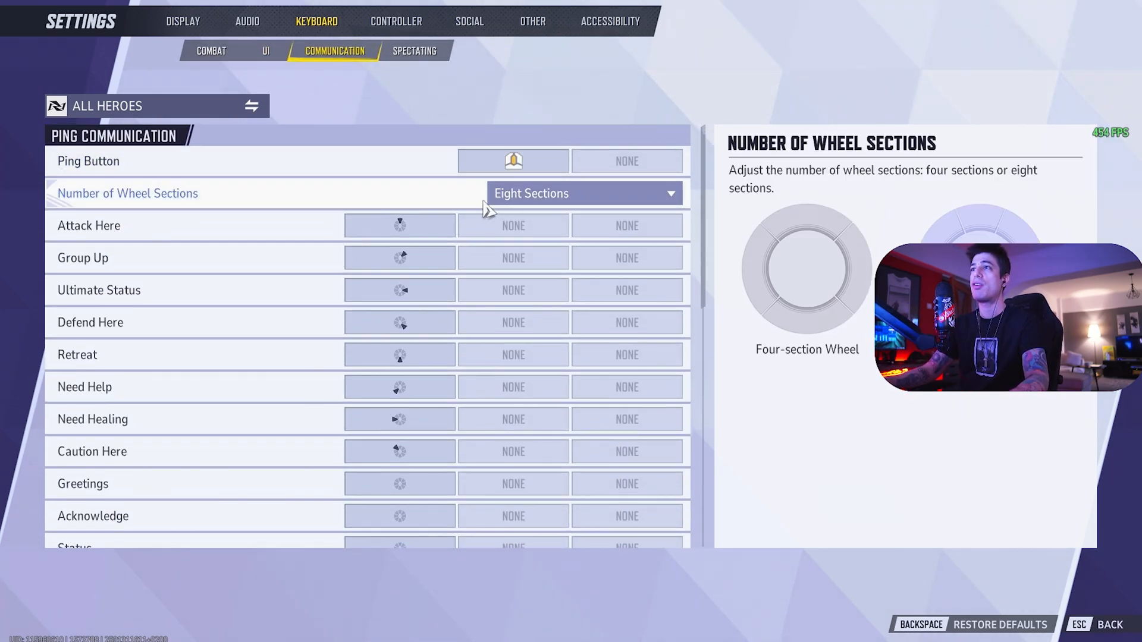
{"action": "left_click", "coordinate": [399, 226]}
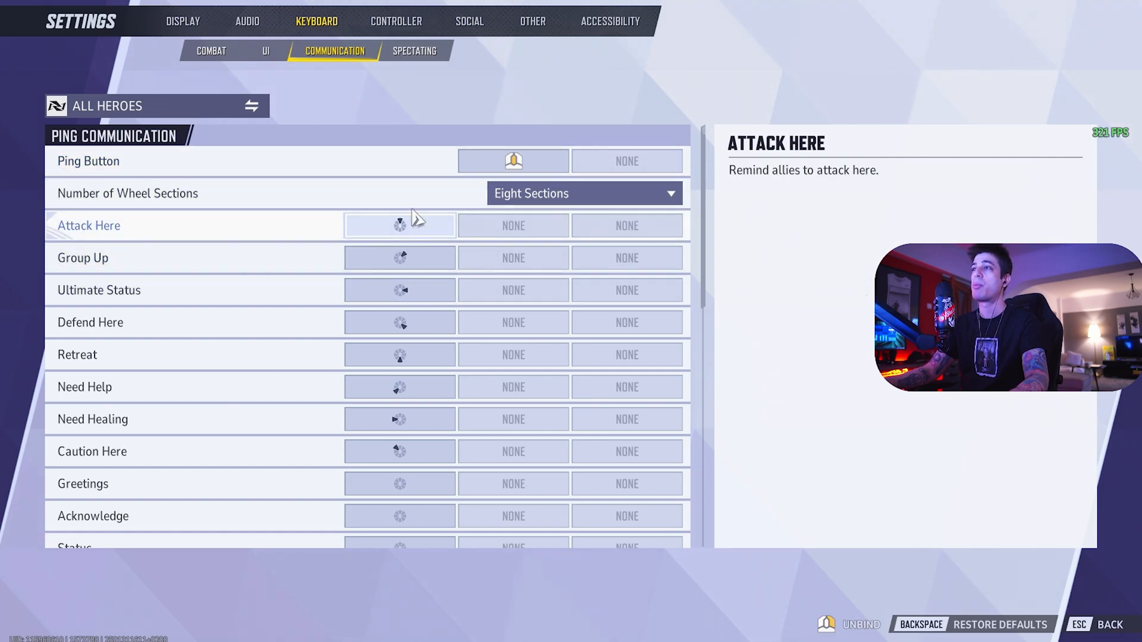
{"action": "left_click", "coordinate": [583, 193]}
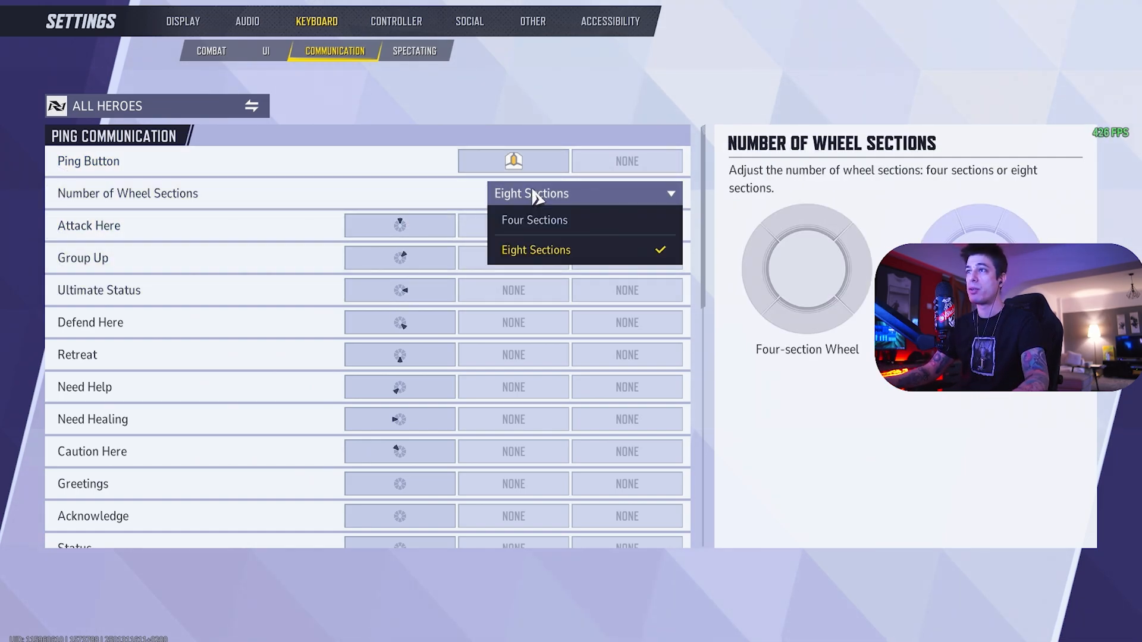
{"action": "left_click", "coordinate": [535, 250]}
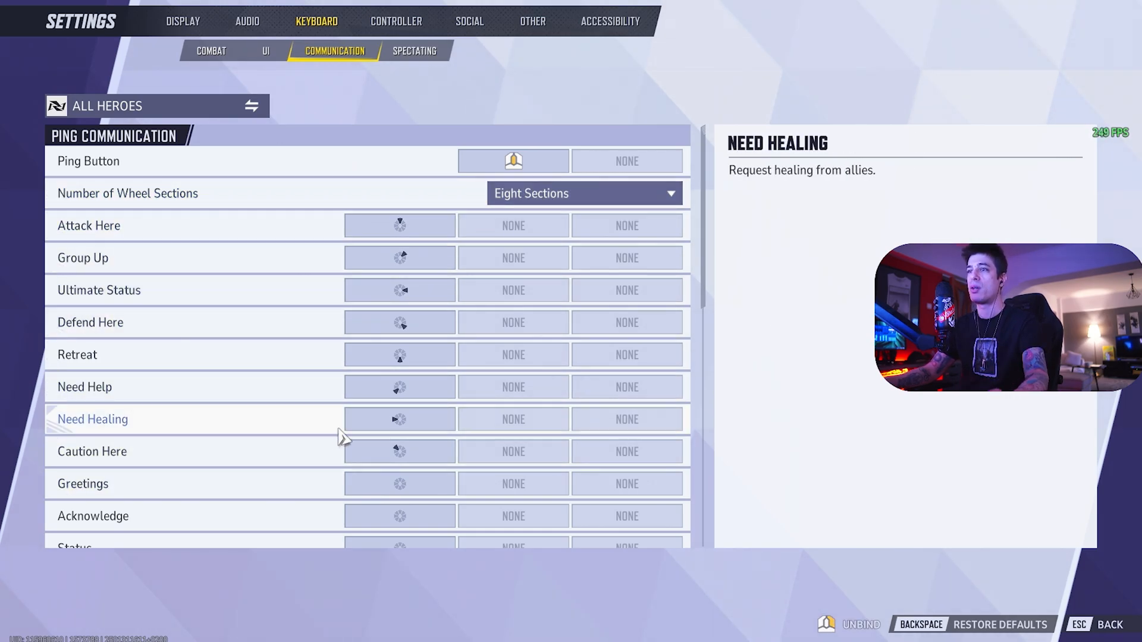
{"action": "left_click", "coordinate": [395, 21]}
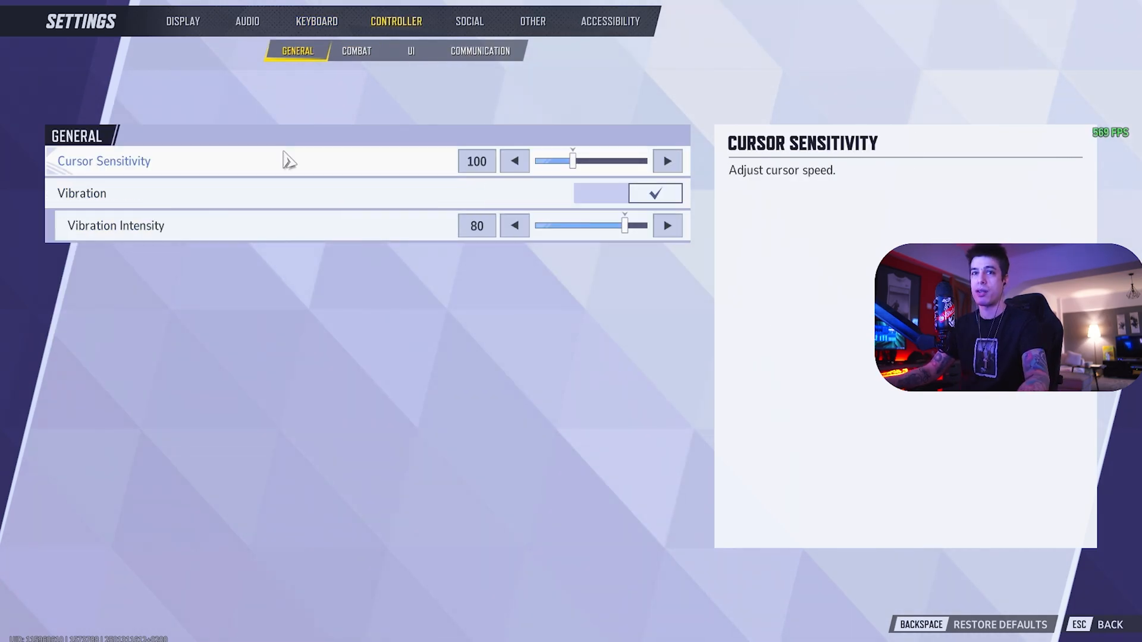
Step: On the Social page set spectating and team invitations to Friends Only
{"action": "left_click", "coordinate": [469, 22]}
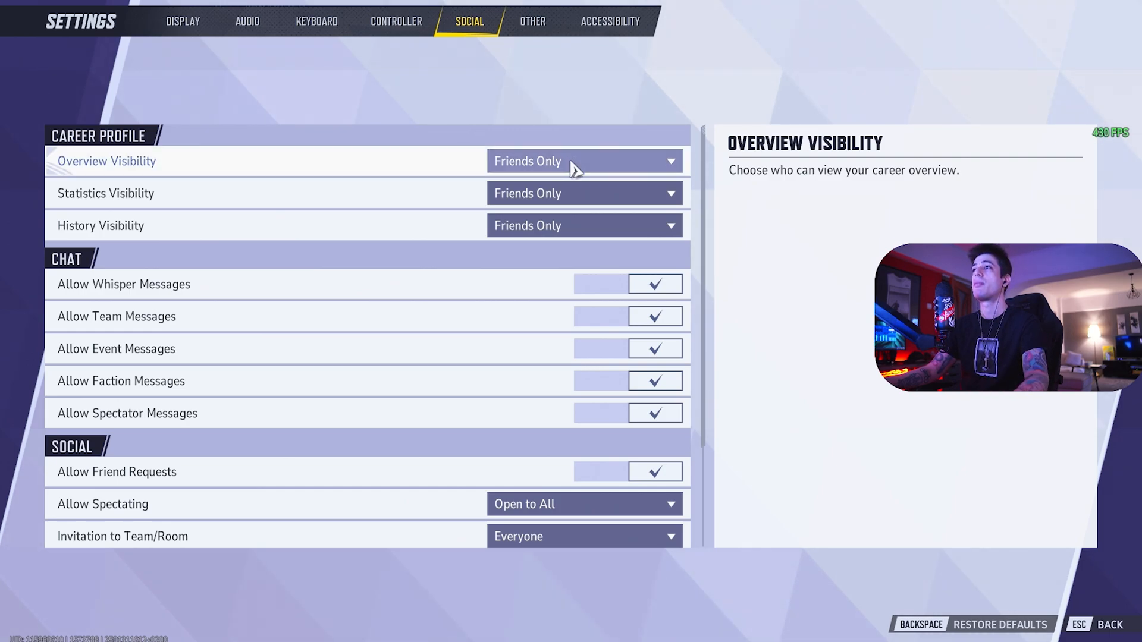
{"action": "left_click", "coordinate": [585, 162]}
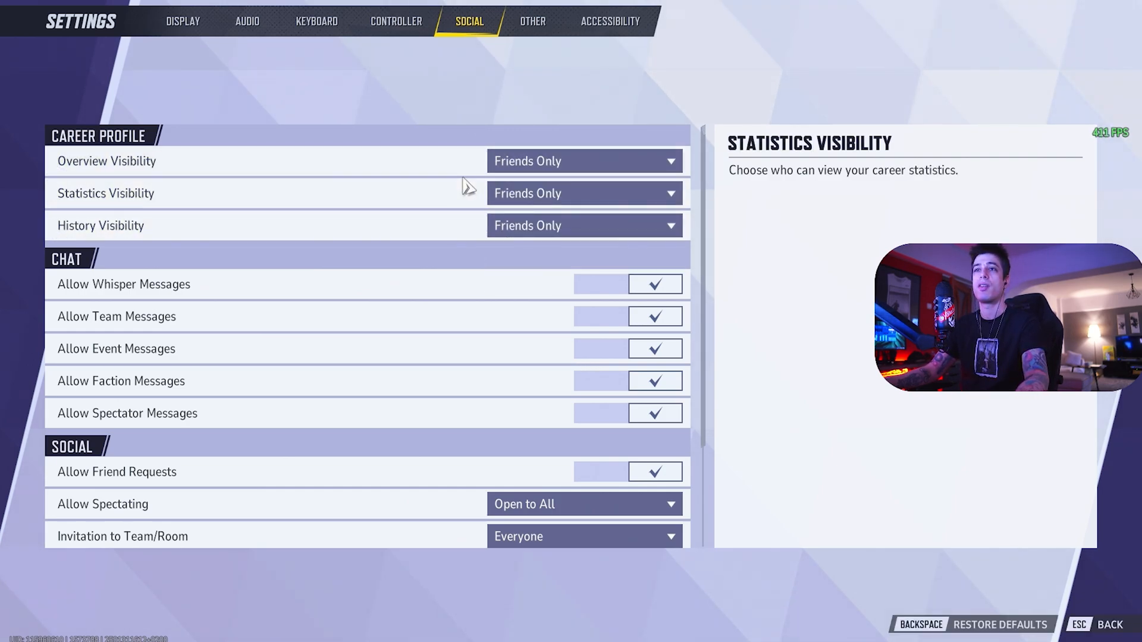
{"action": "scroll", "scroll_direction": "down", "scroll_amount": 3}
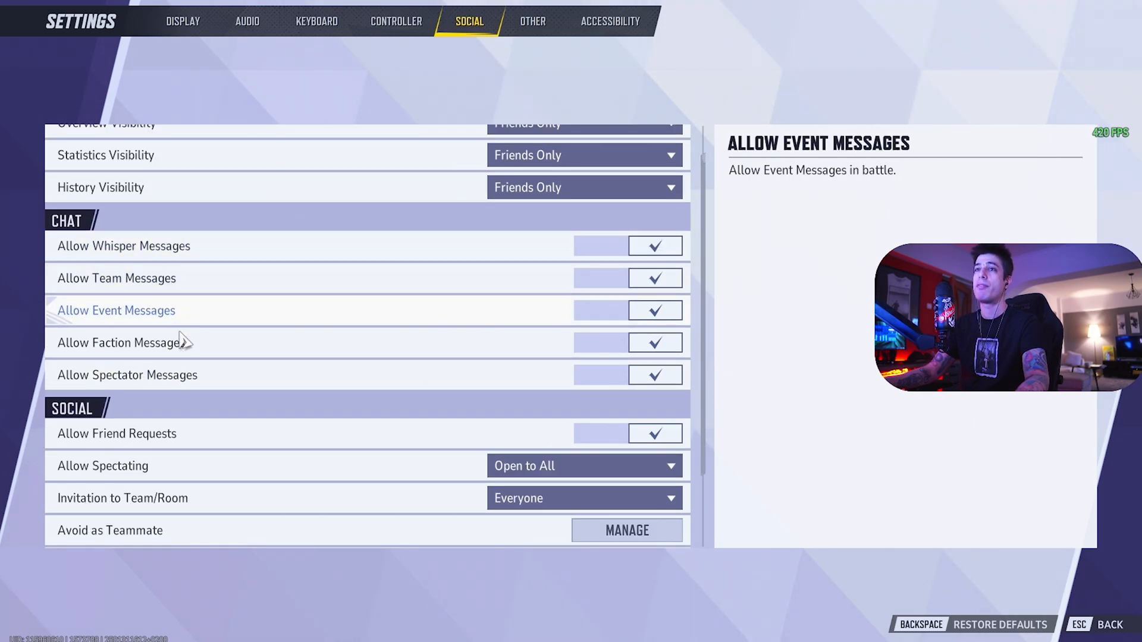
{"action": "left_click", "coordinate": [600, 245]}
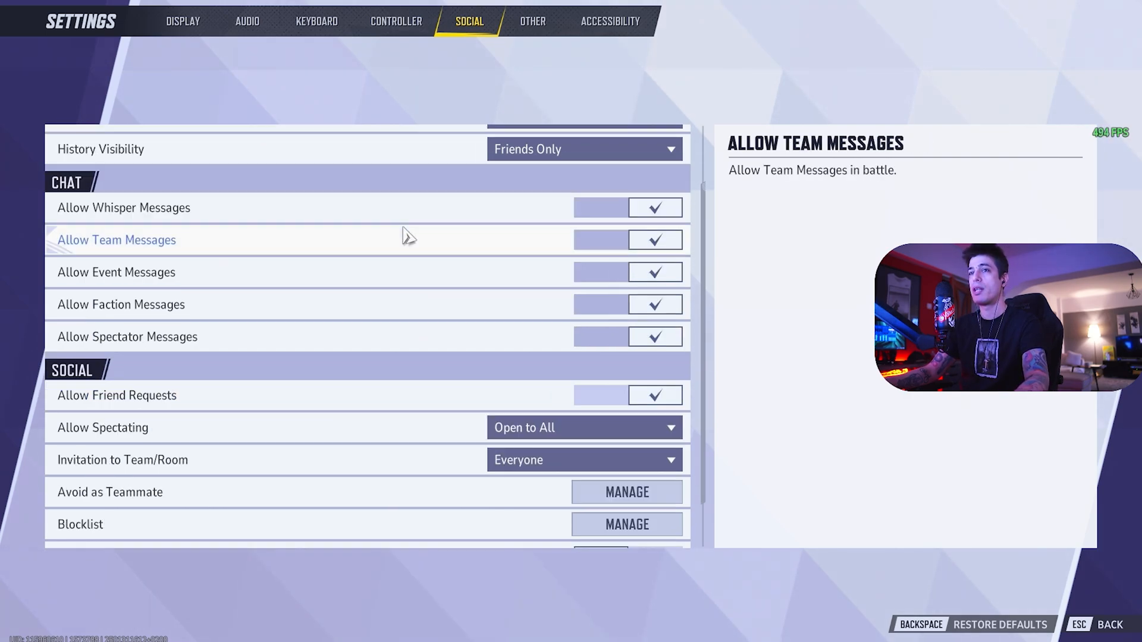
{"action": "scroll", "scroll_direction": "down", "scroll_amount": 3}
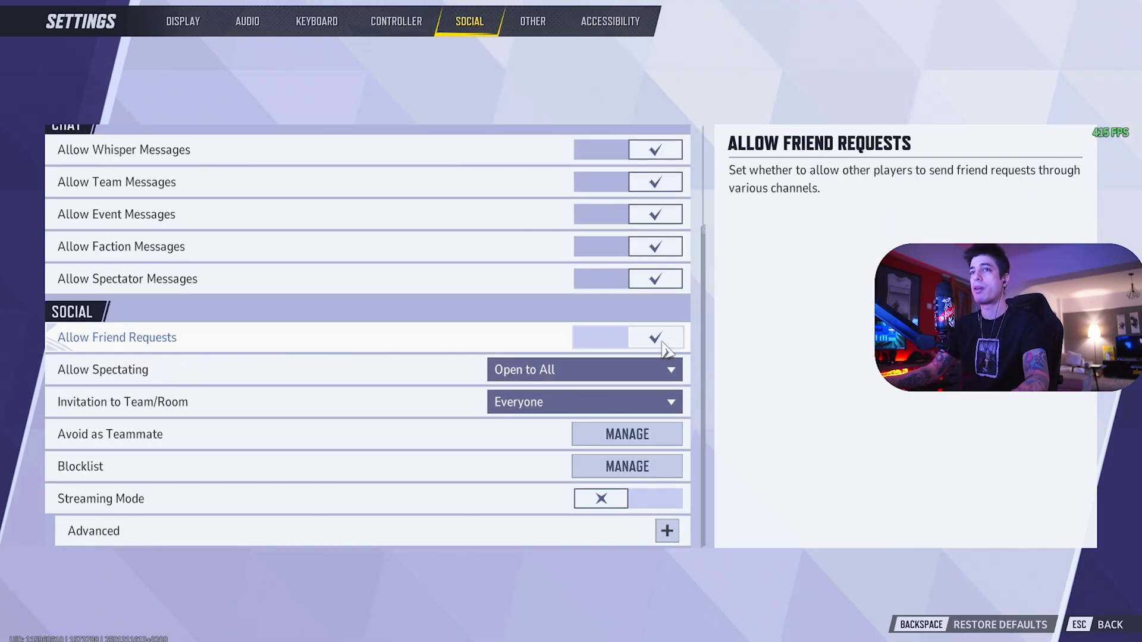
{"action": "left_click", "coordinate": [583, 369]}
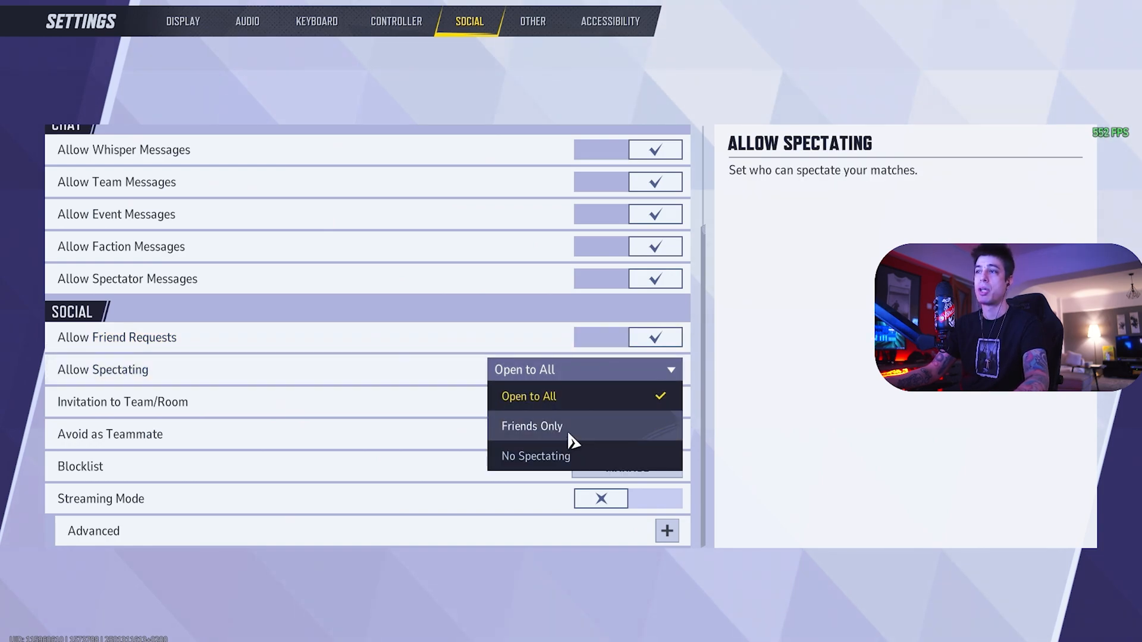
{"action": "left_click", "coordinate": [532, 426]}
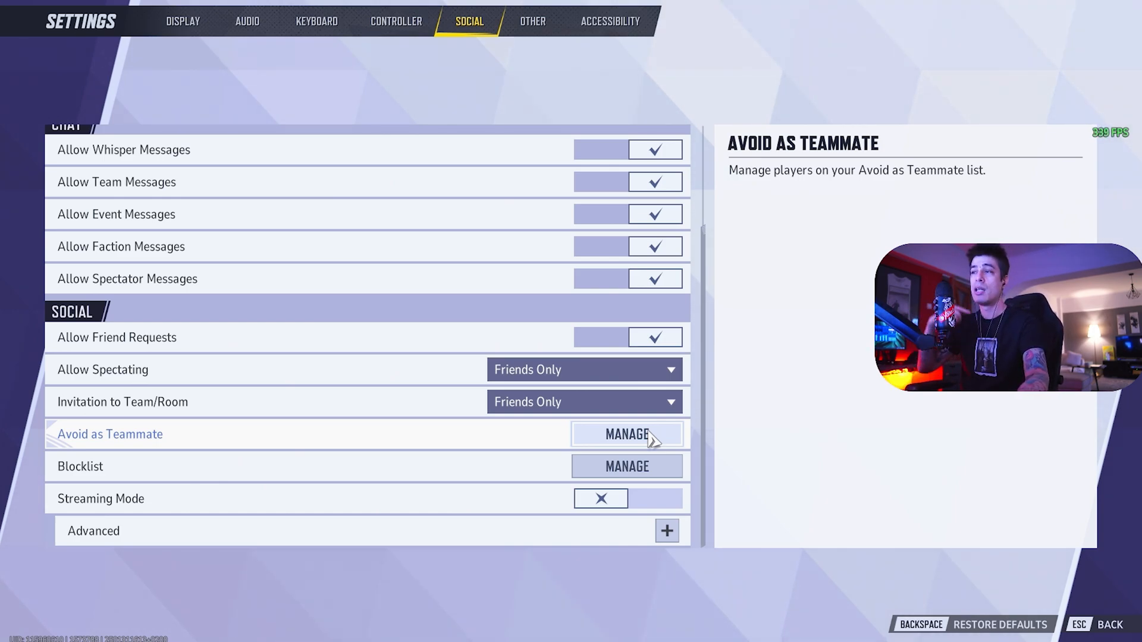
Step: Enable Streaming Mode with Hide Own Name under Advanced, then move to Accessibility
{"action": "left_click", "coordinate": [666, 530]}
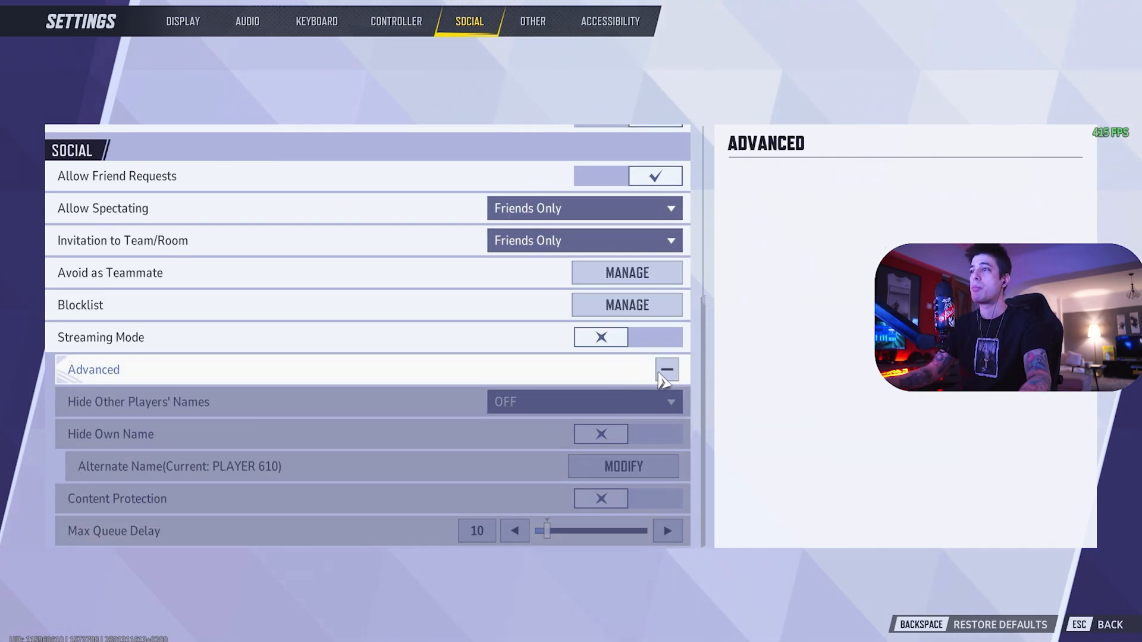
{"action": "left_click", "coordinate": [600, 336]}
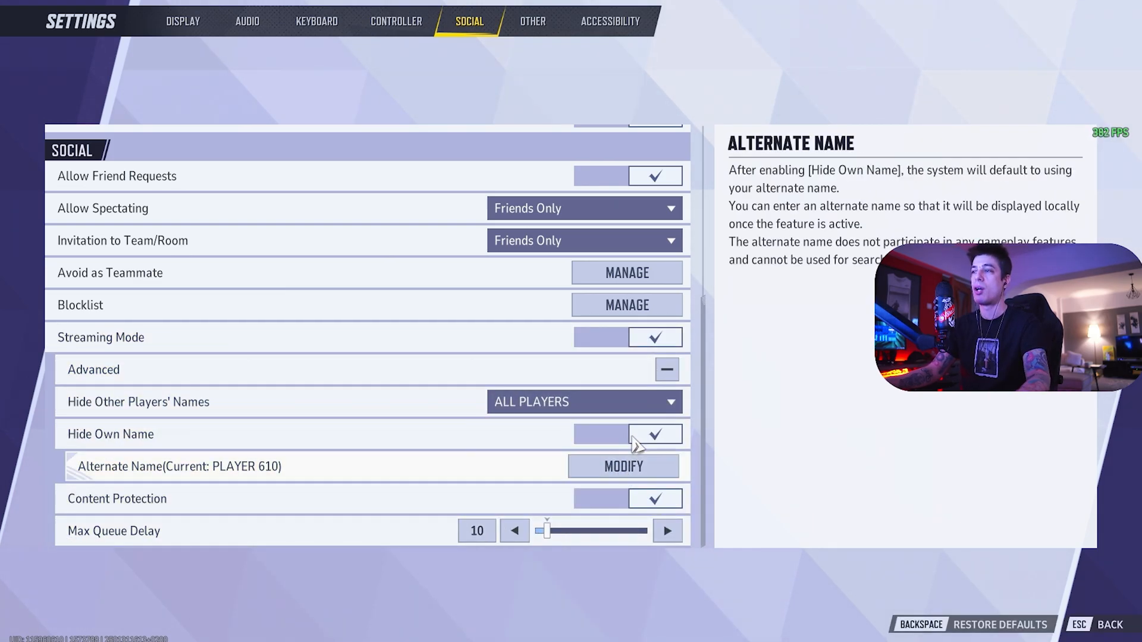
{"action": "left_click", "coordinate": [611, 21]}
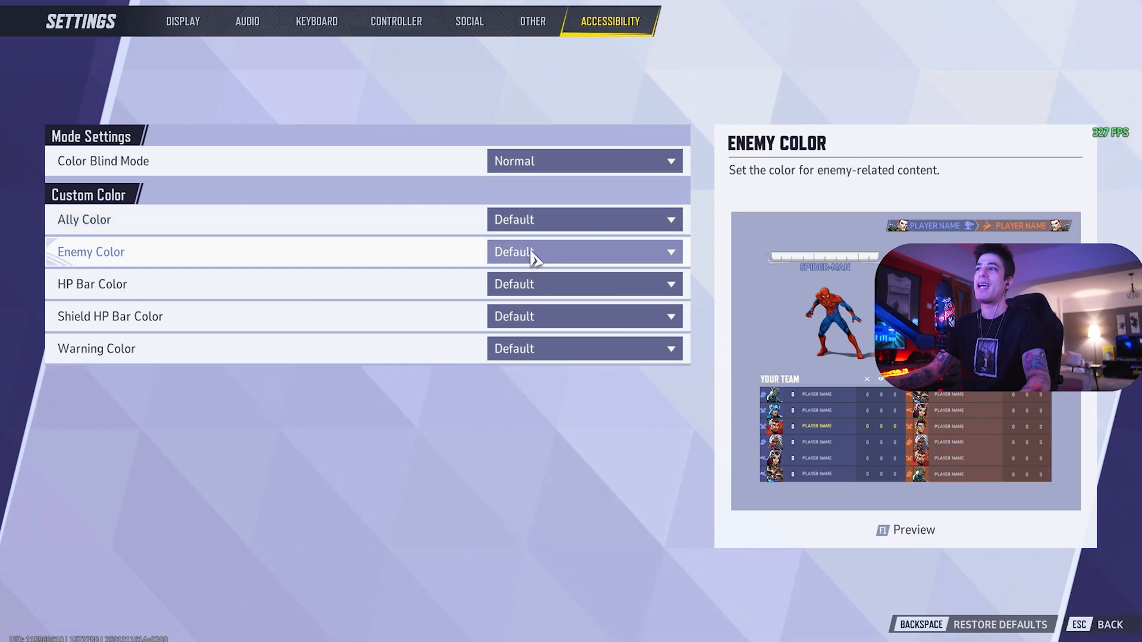
{"action": "left_click", "coordinate": [584, 219]}
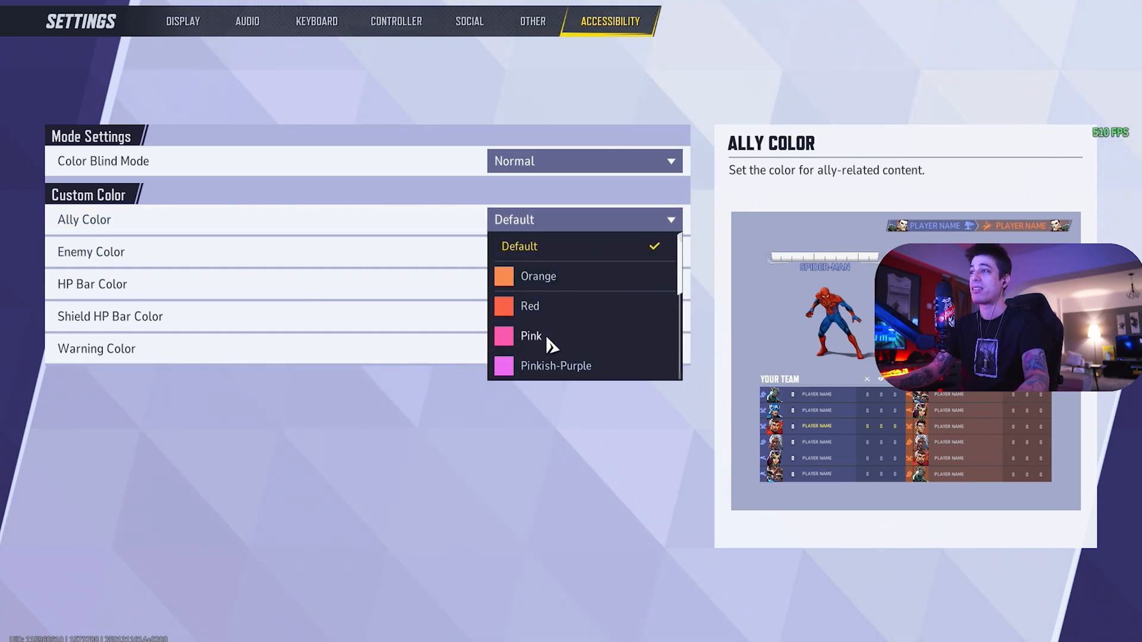
{"action": "left_click", "coordinate": [530, 336]}
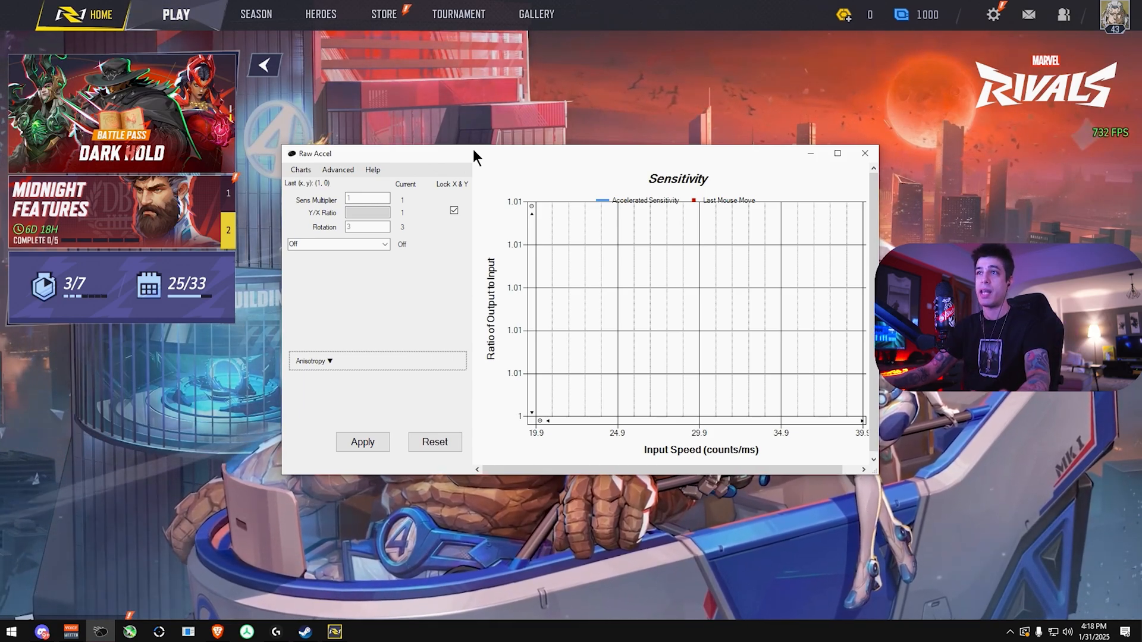
Step: Edit the Raw Accel sensor rotation value, then switch to the browser on blurbusters.com
{"action": "left_click", "coordinate": [366, 226]}
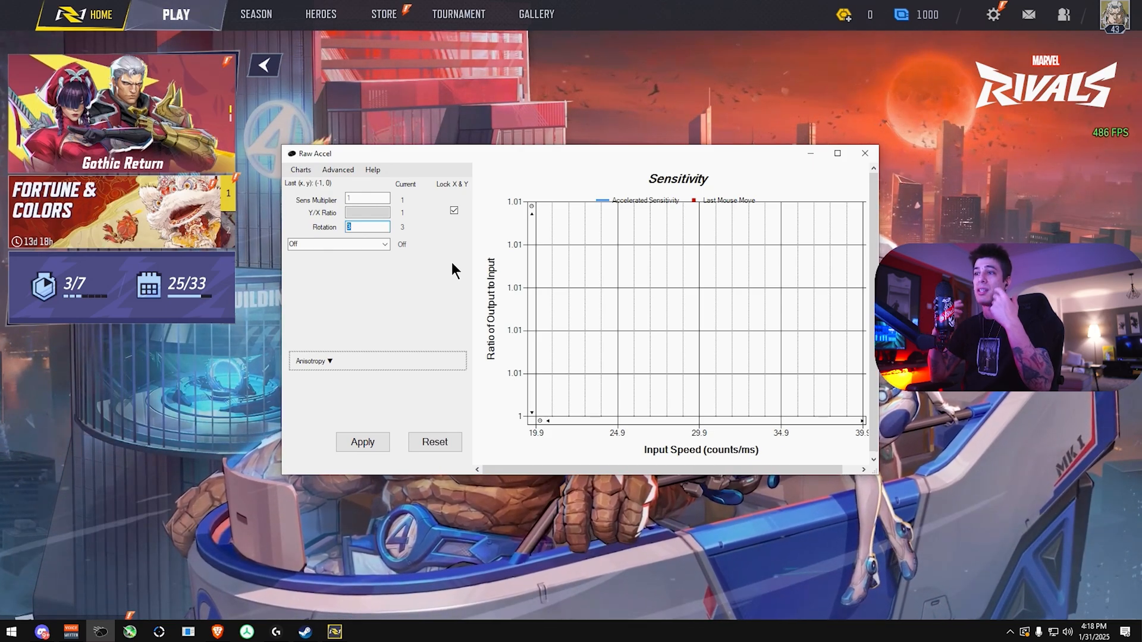
{"action": "left_click", "coordinate": [866, 152]}
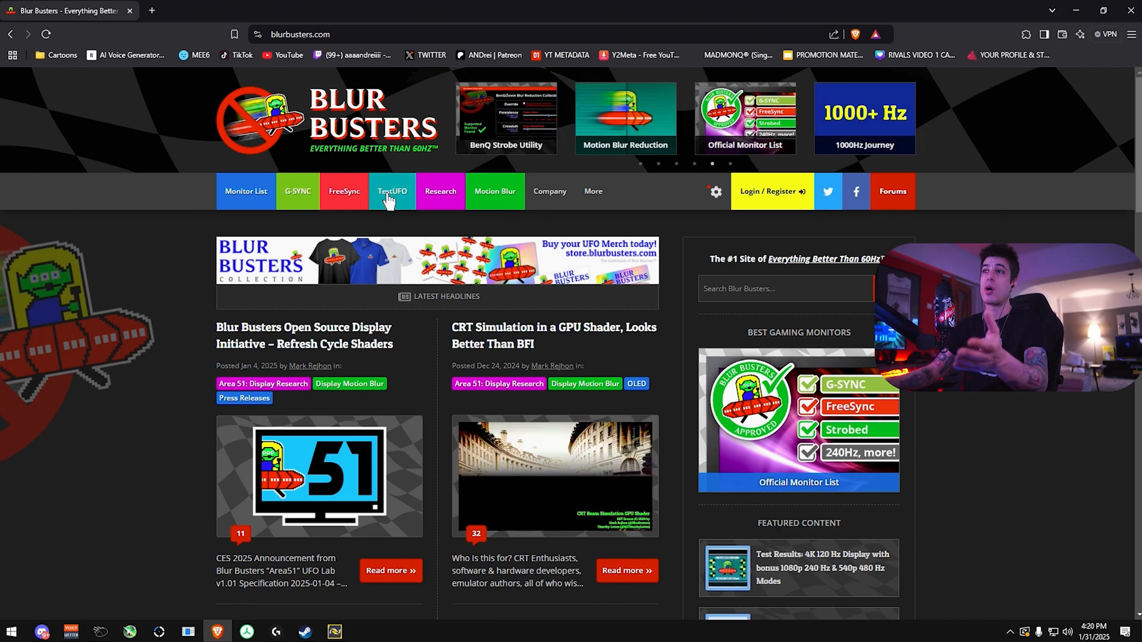
Step: Browse the Blur Busters best gaming monitor list and its refresh-rate comparison table
{"action": "left_click", "coordinate": [392, 190]}
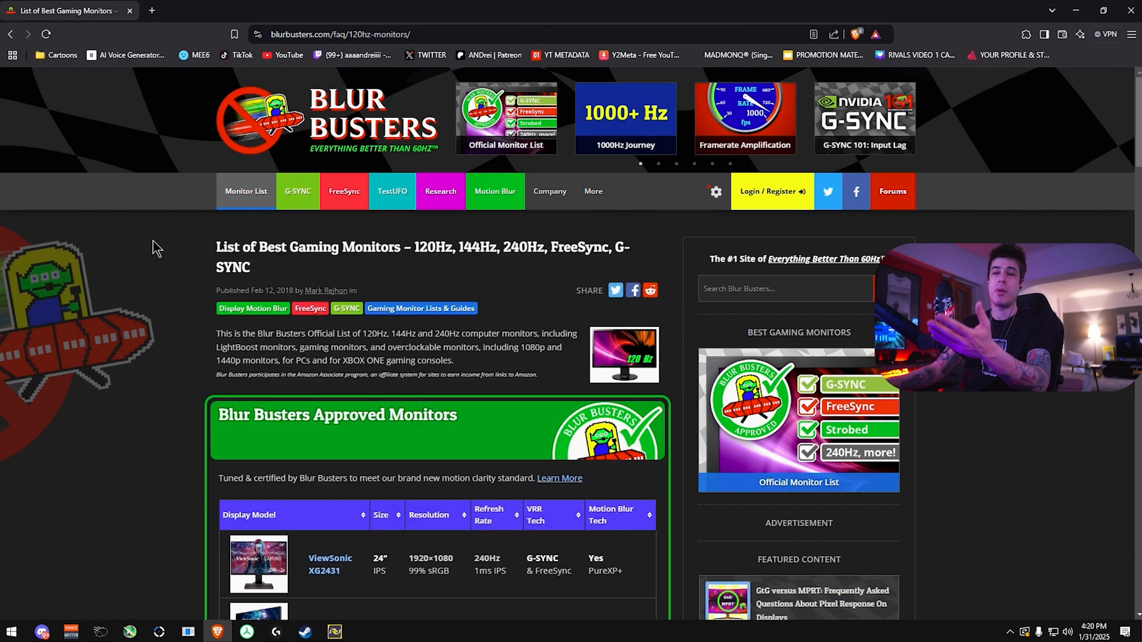
{"action": "scroll", "scroll_direction": "down", "scroll_amount": 3}
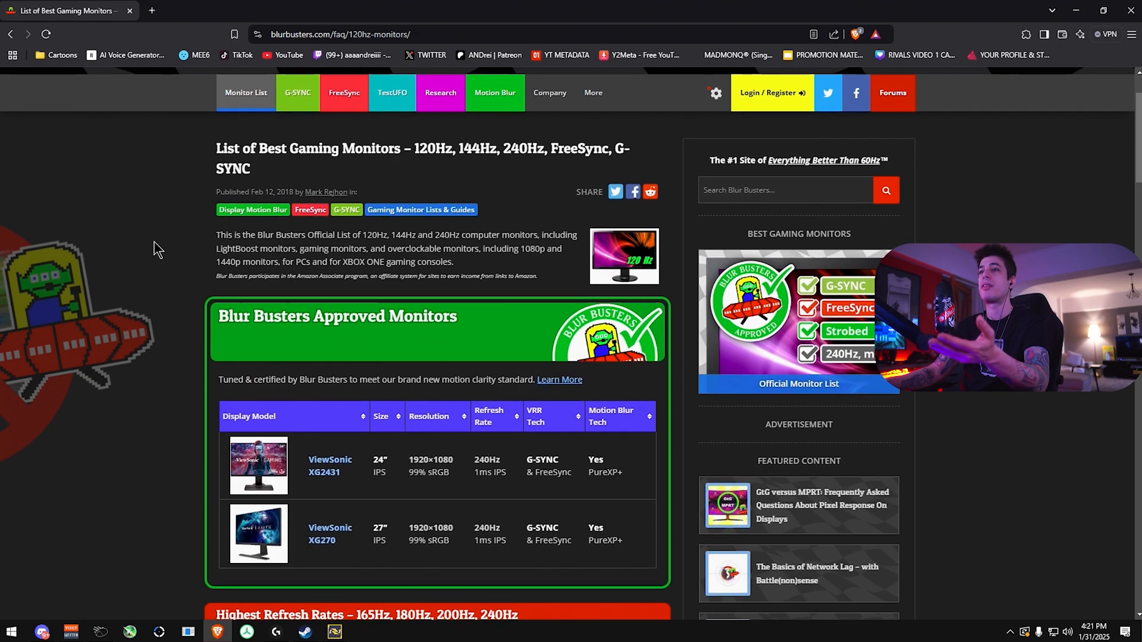
{"action": "scroll", "scroll_direction": "down", "scroll_amount": 3}
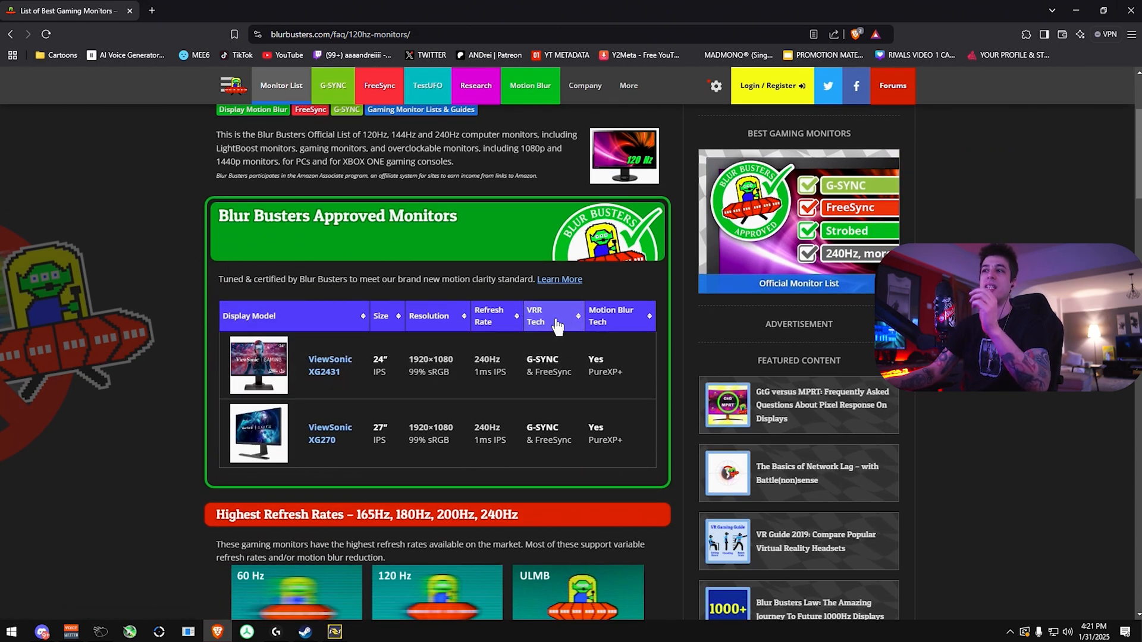
{"action": "mouse_move", "coordinate": [467, 348]}
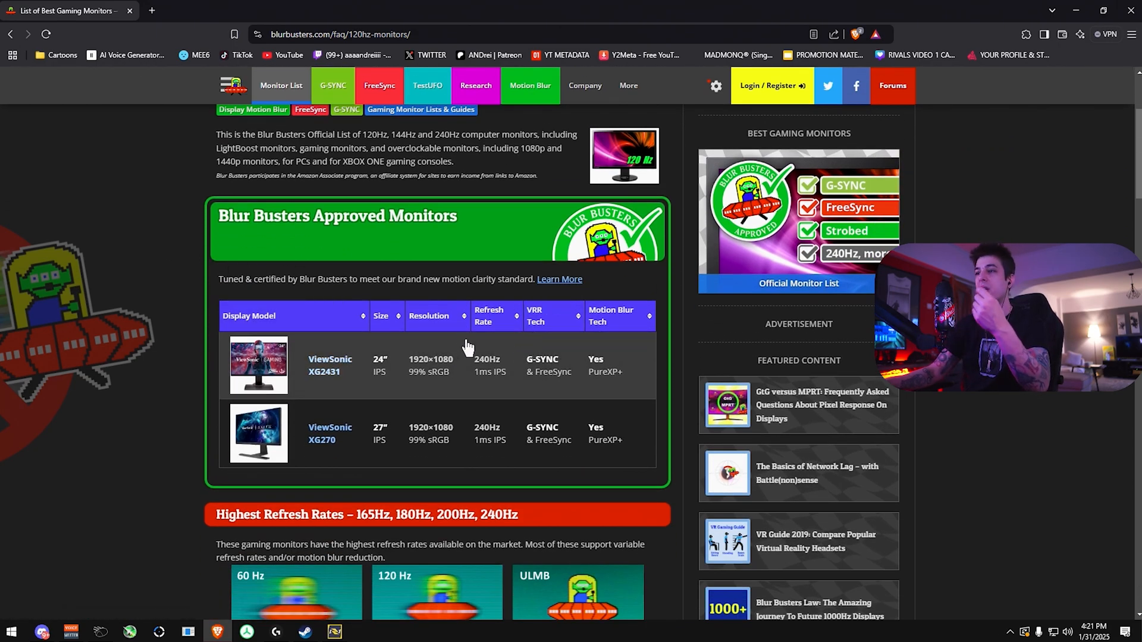
{"action": "scroll", "scroll_direction": "down", "scroll_amount": 3}
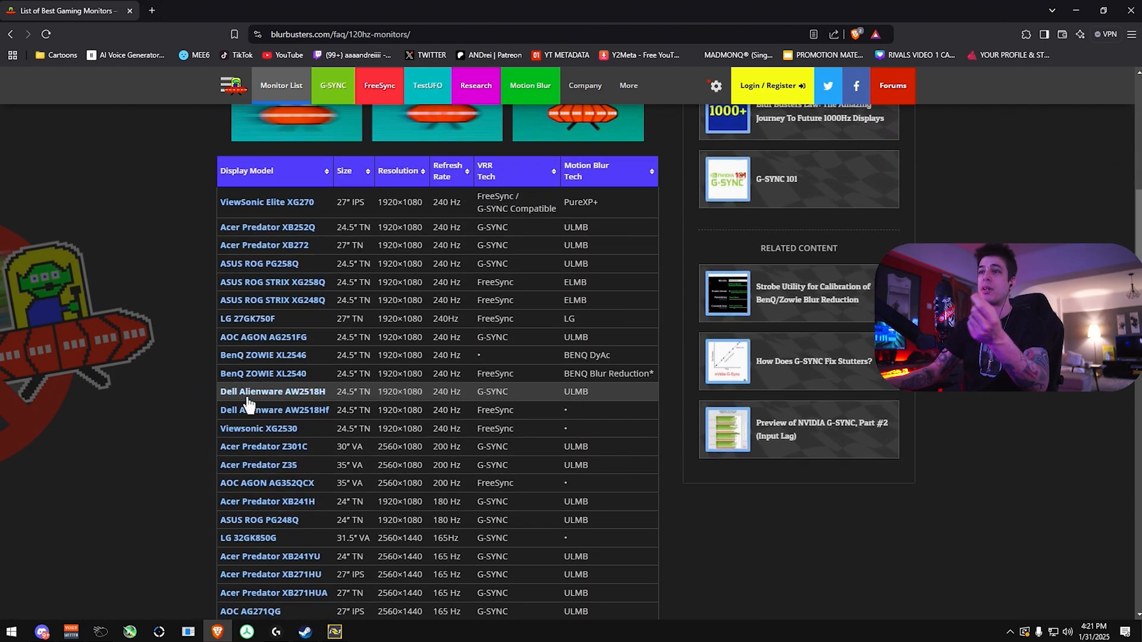
{"action": "mouse_move", "coordinate": [273, 379]}
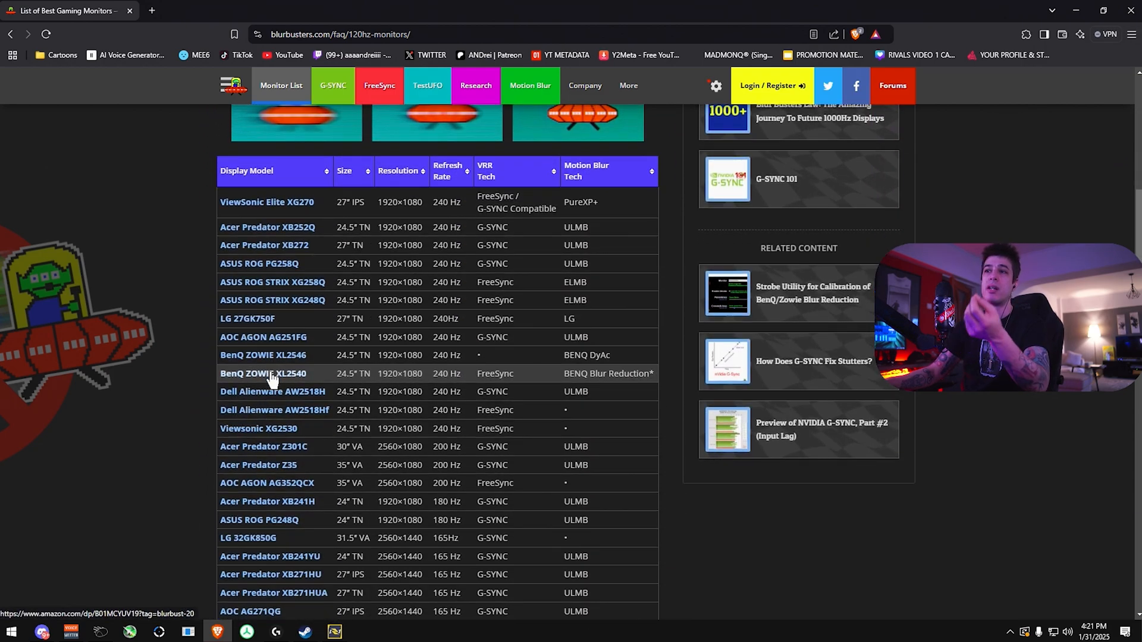
{"action": "mouse_move", "coordinate": [490, 388]}
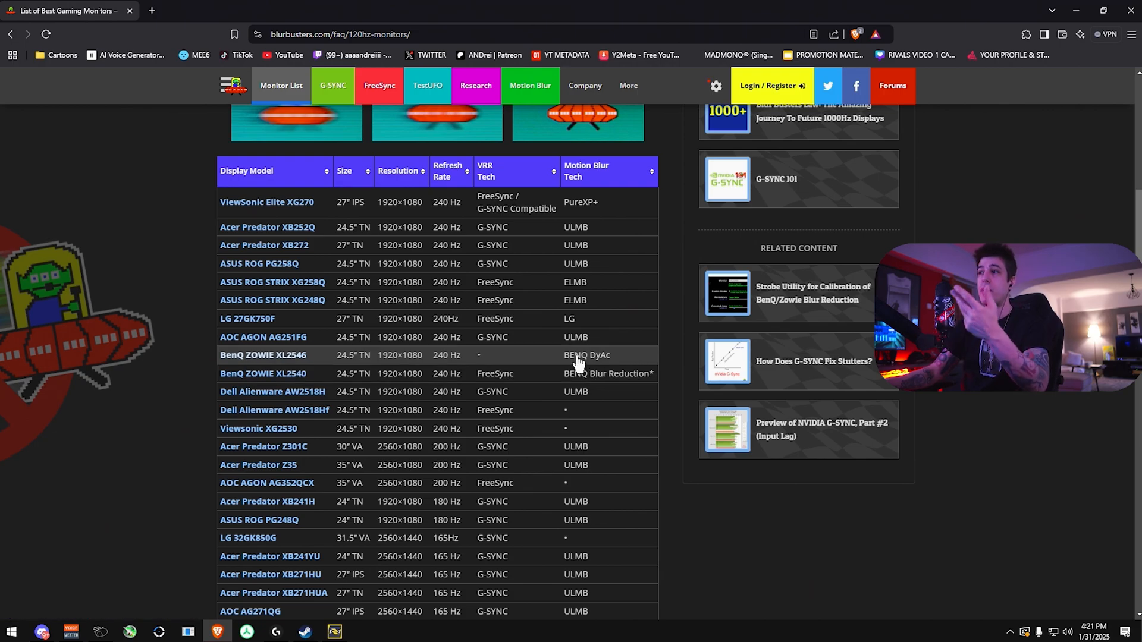
{"action": "mouse_move", "coordinate": [657, 384]}
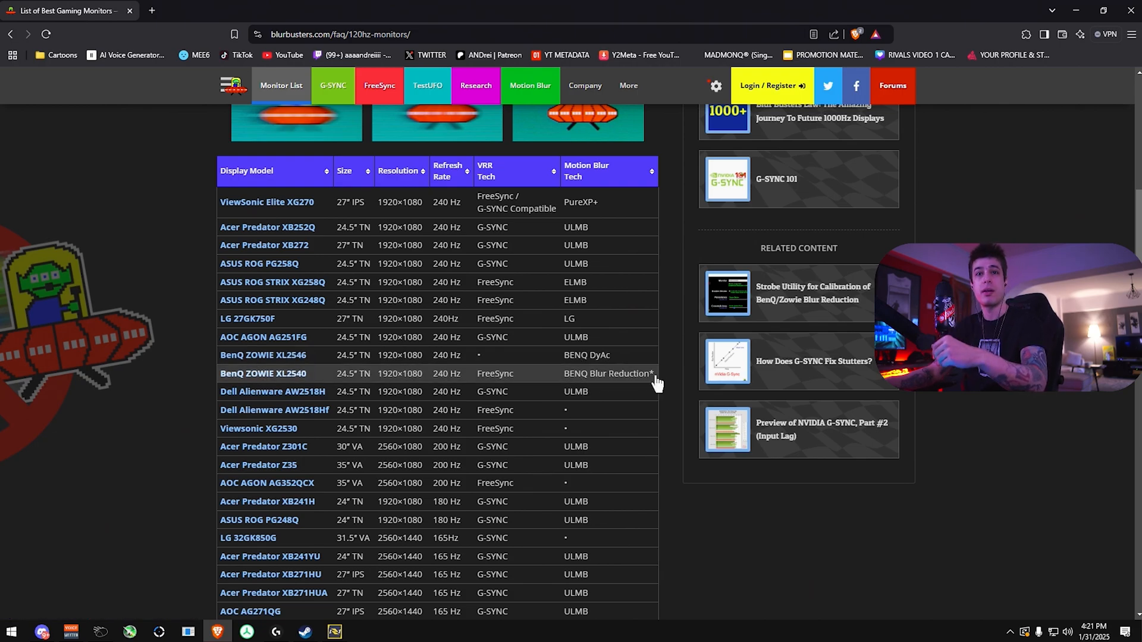
{"action": "mouse_move", "coordinate": [470, 383]}
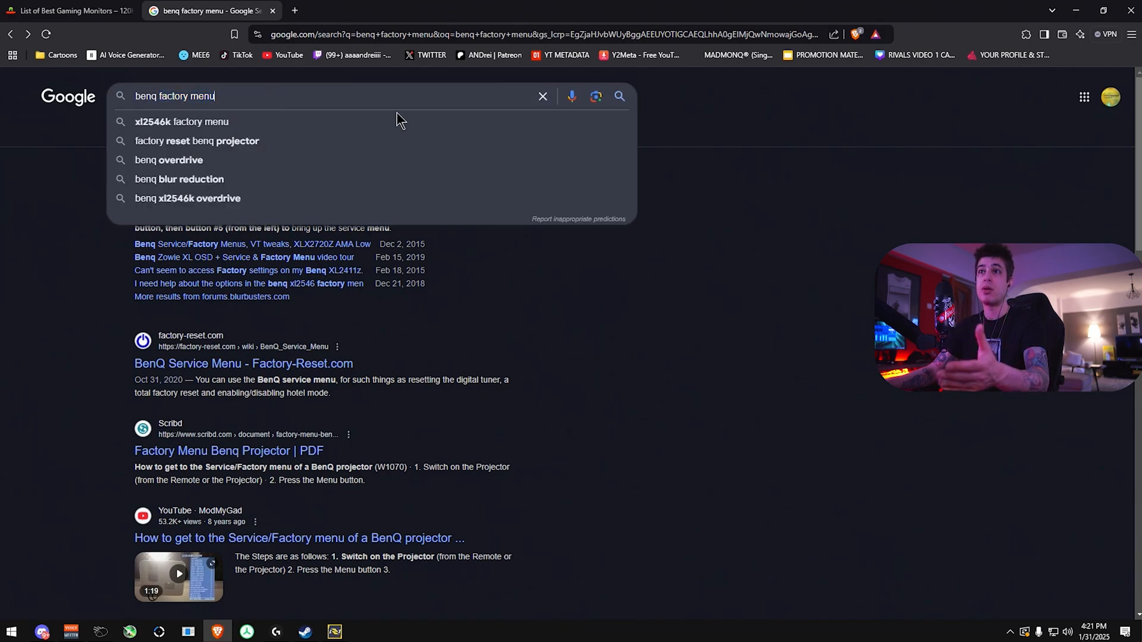
{"action": "mouse_move", "coordinate": [227, 199]}
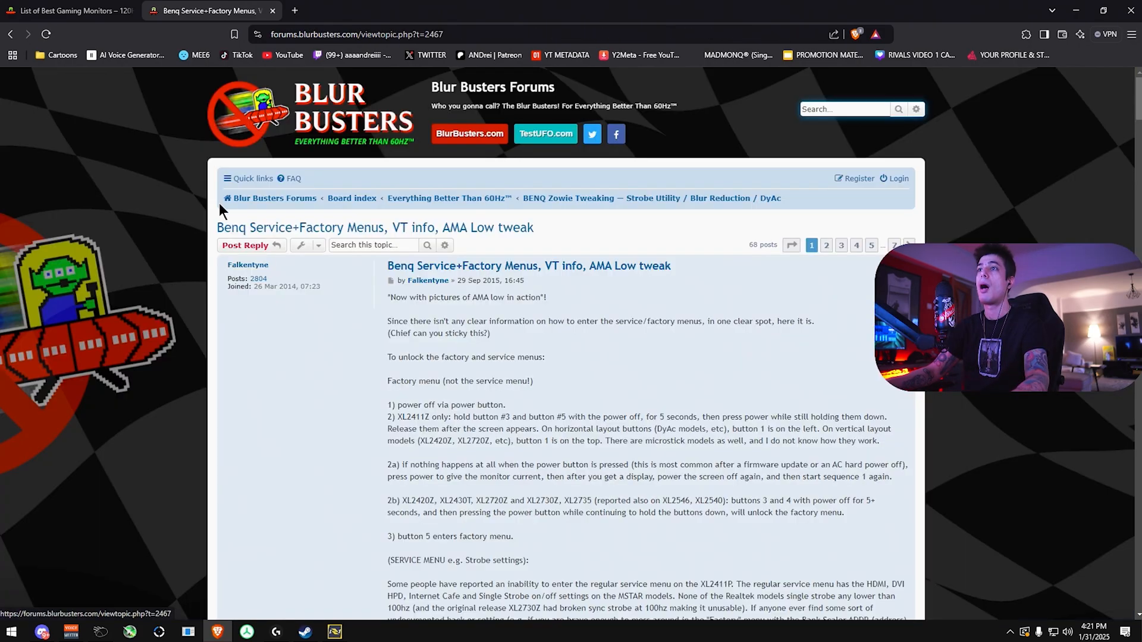
Step: Read the forum post's instructions for unlocking the BenQ factory menu
{"action": "scroll", "scroll_direction": "down", "scroll_amount": 3}
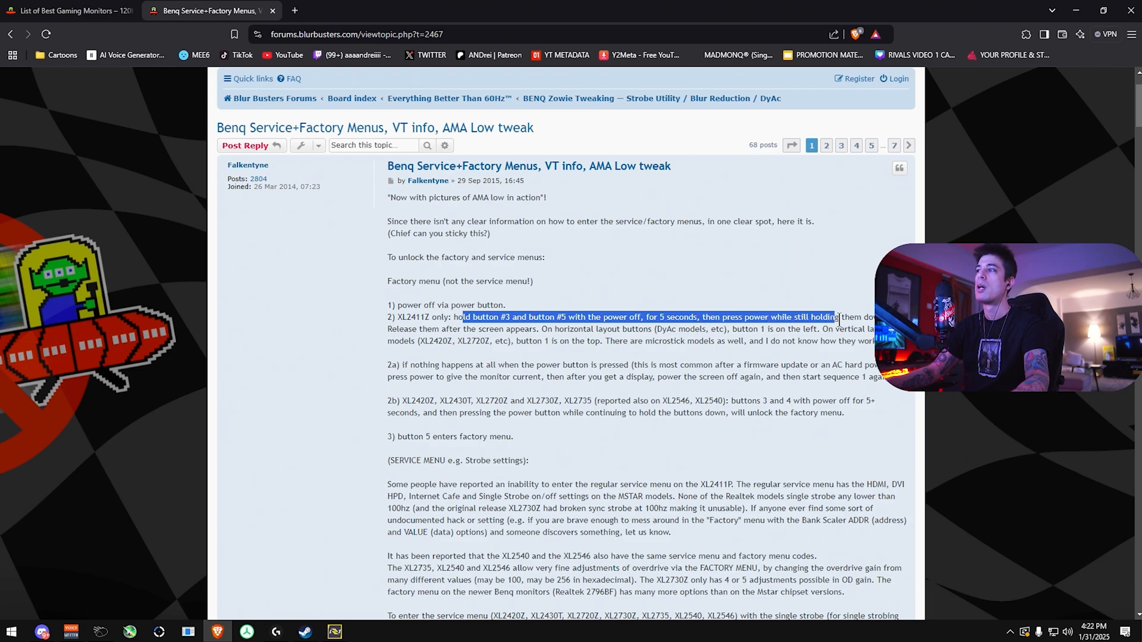
{"action": "left_click", "coordinate": [650, 287]}
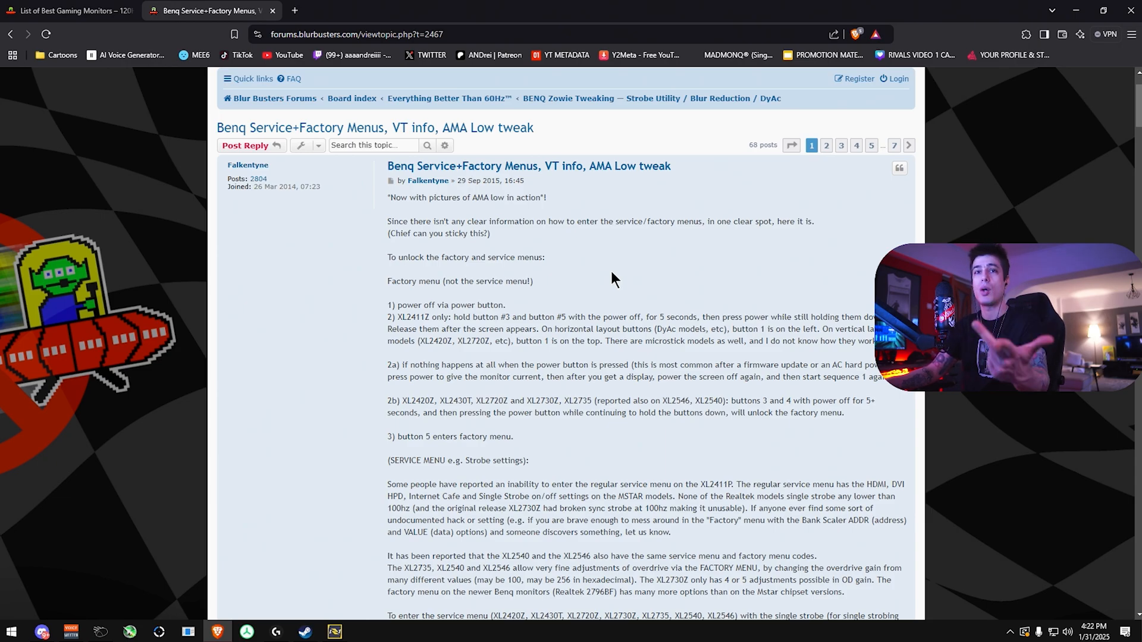
{"action": "mouse_move", "coordinate": [583, 279]}
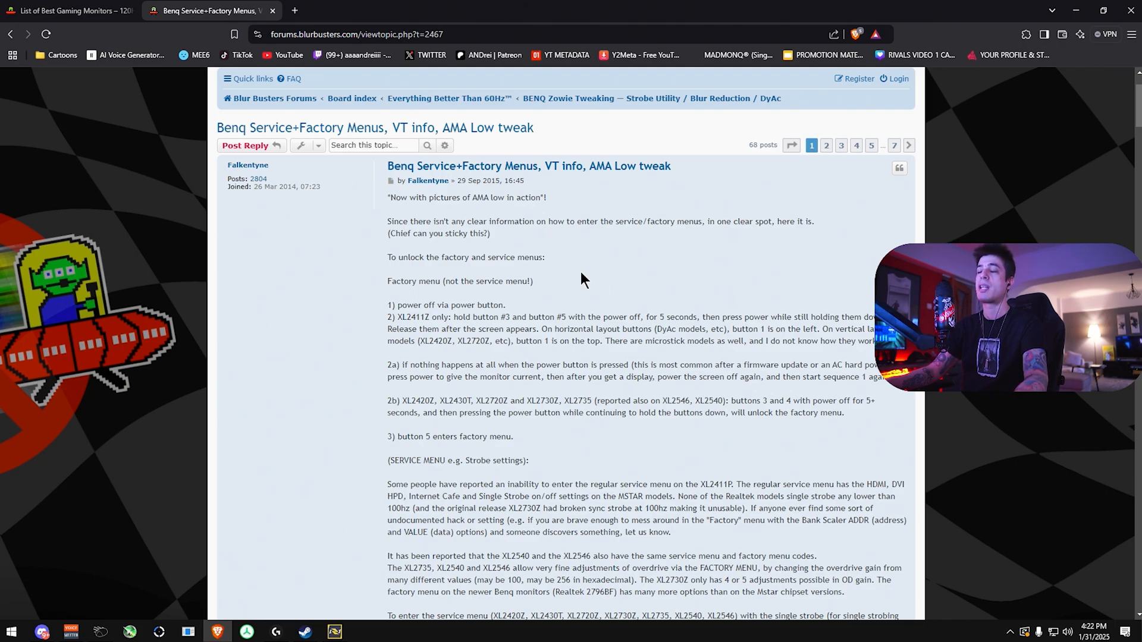